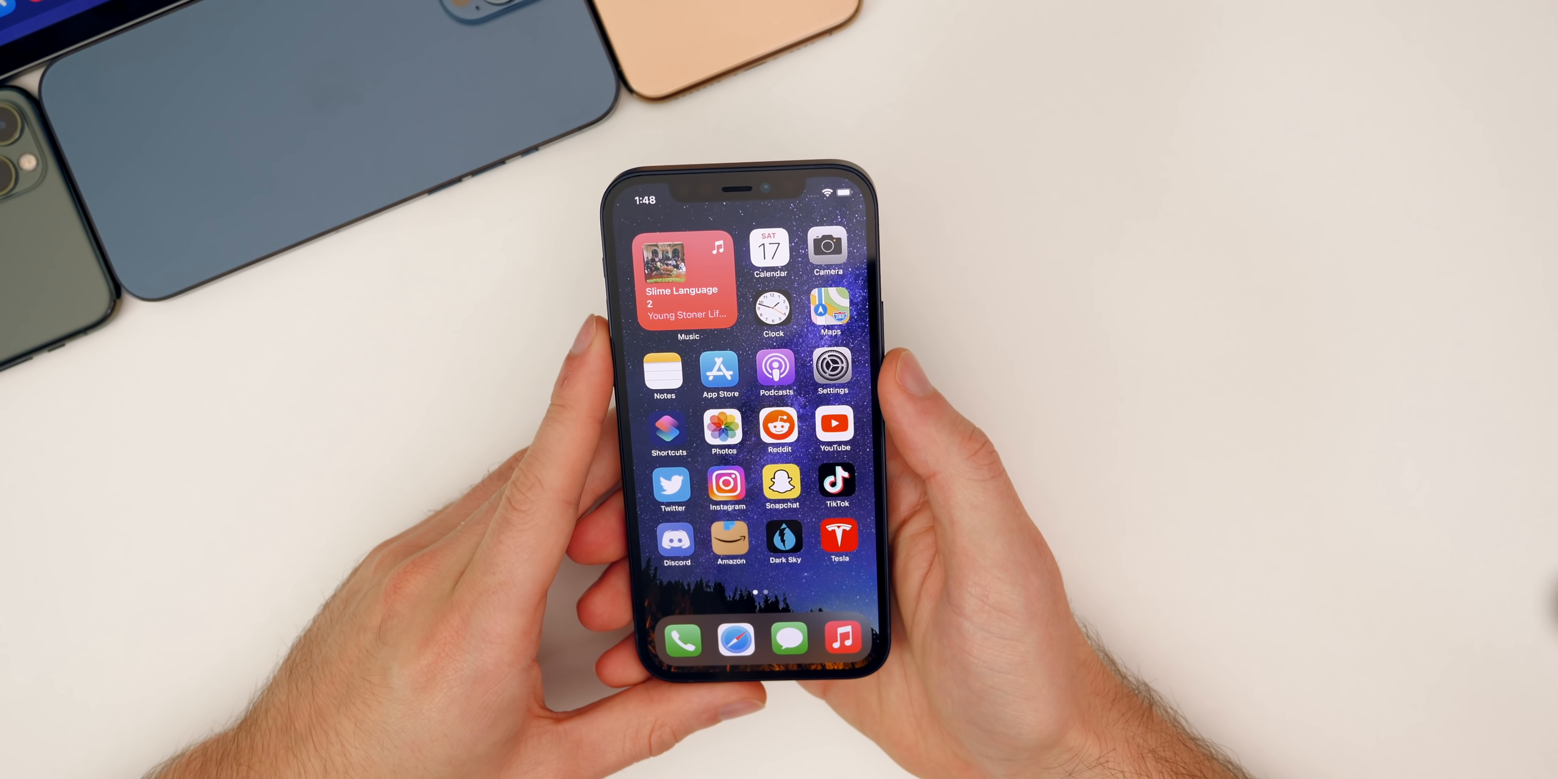
- Swipe to the second Home Screen page showing the Batteries widget
scroll("left", 3)
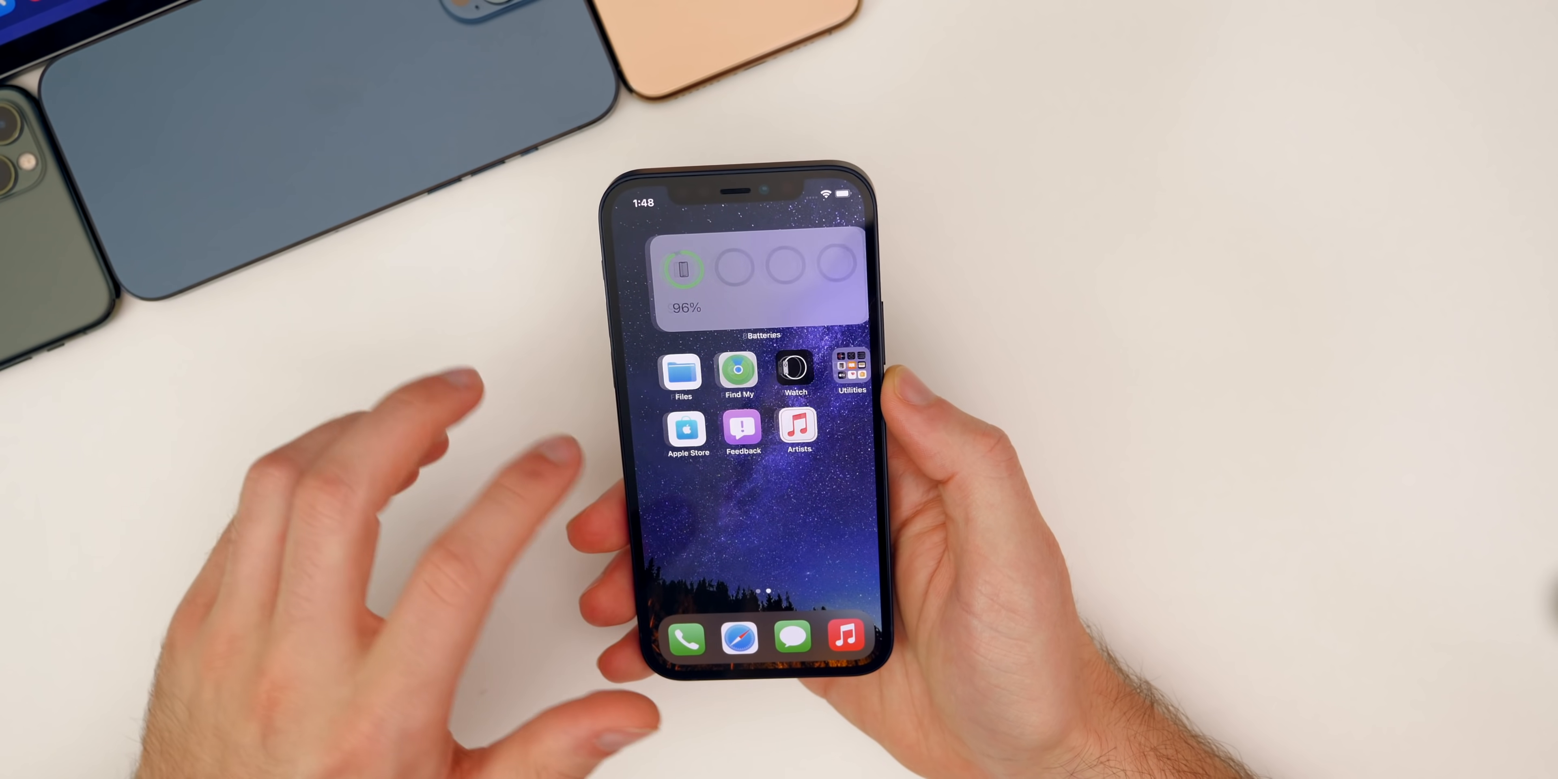
scroll("left", 3)
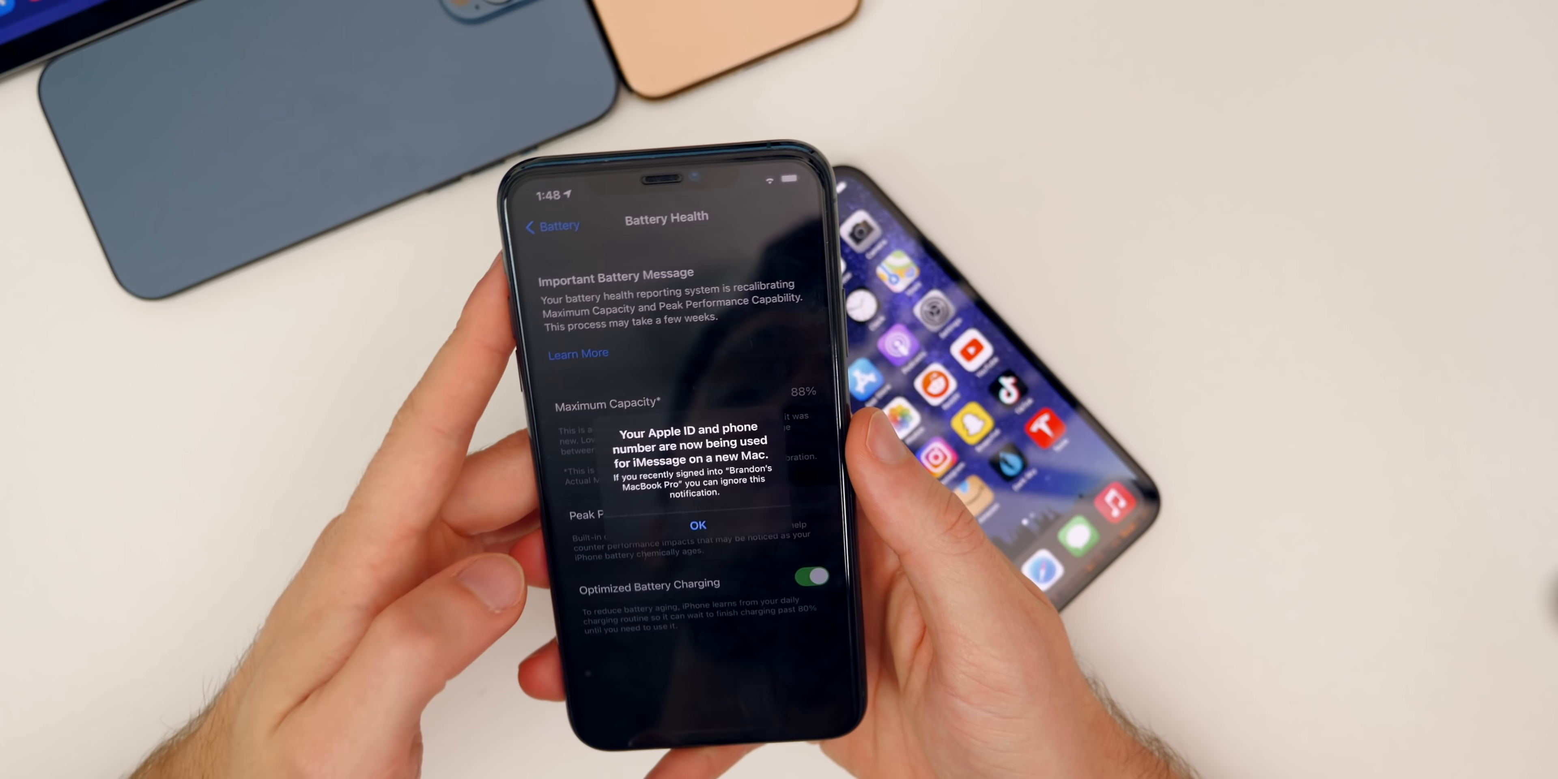
- Dismiss the new-Mac iMessage alert on the Battery Health page
left_click(698, 525)
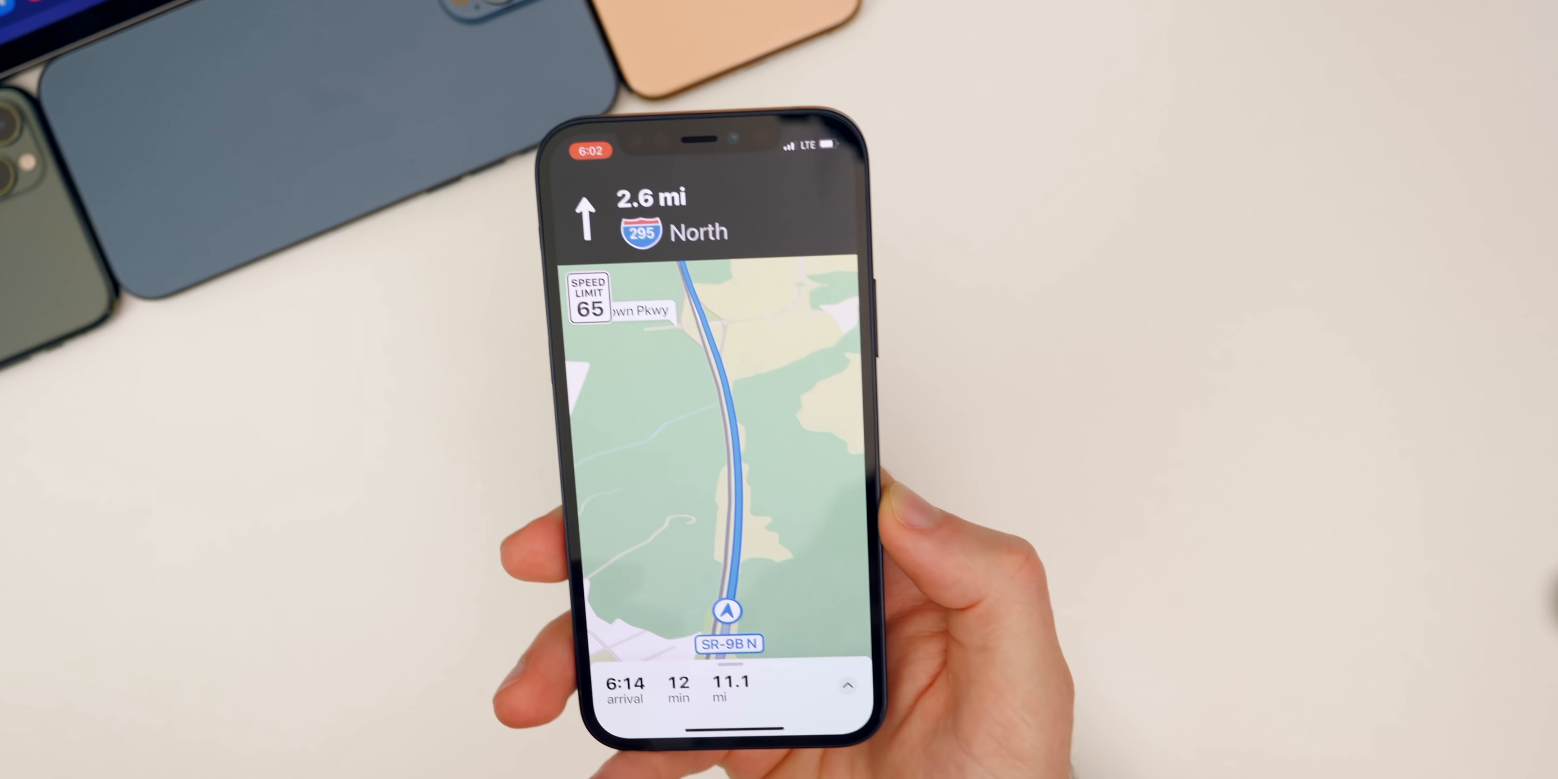
- From the route card, look up Dinner stops along the route and close the results
left_click(847, 685)
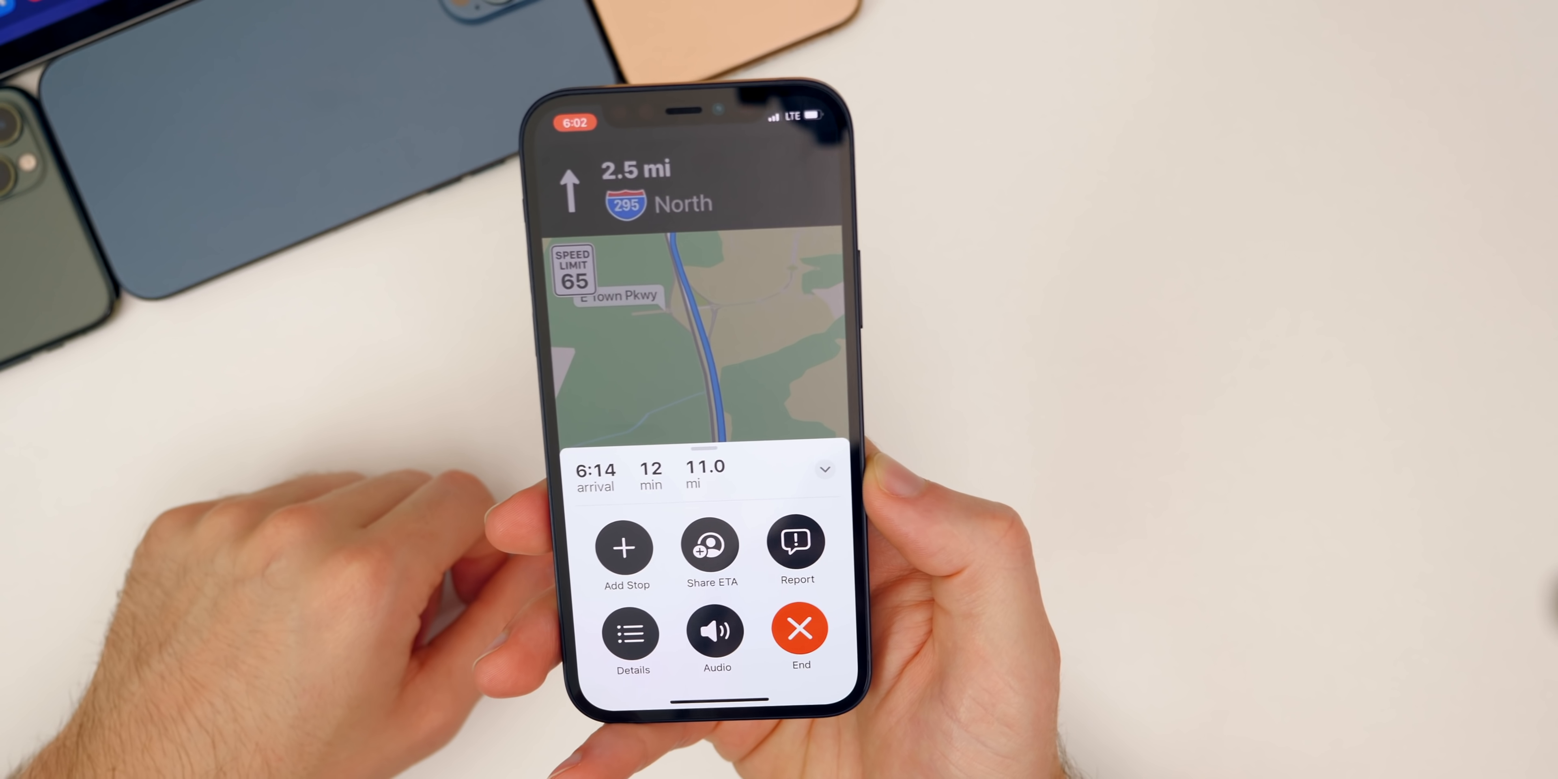
left_click(624, 549)
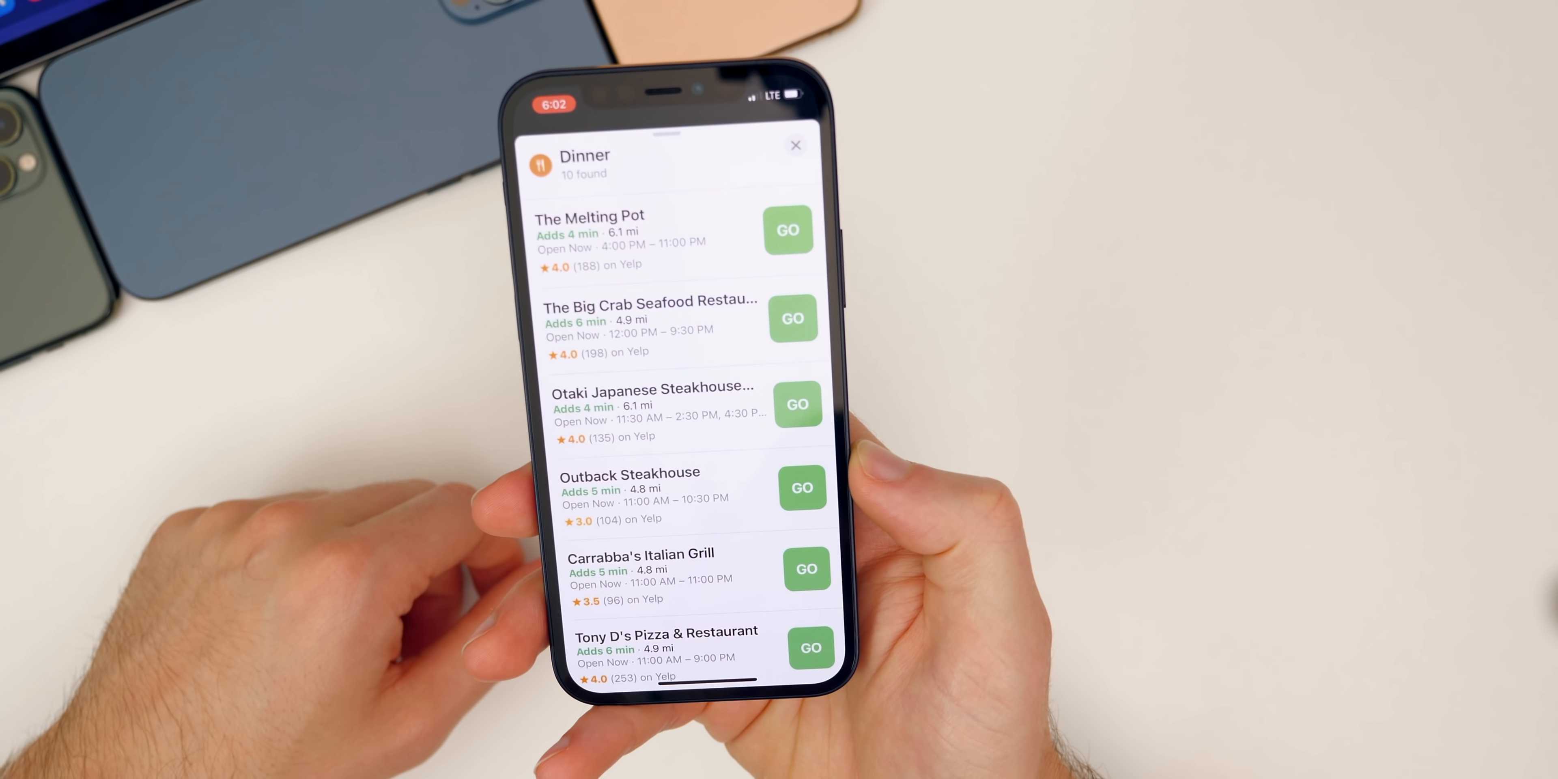
left_click(786, 230)
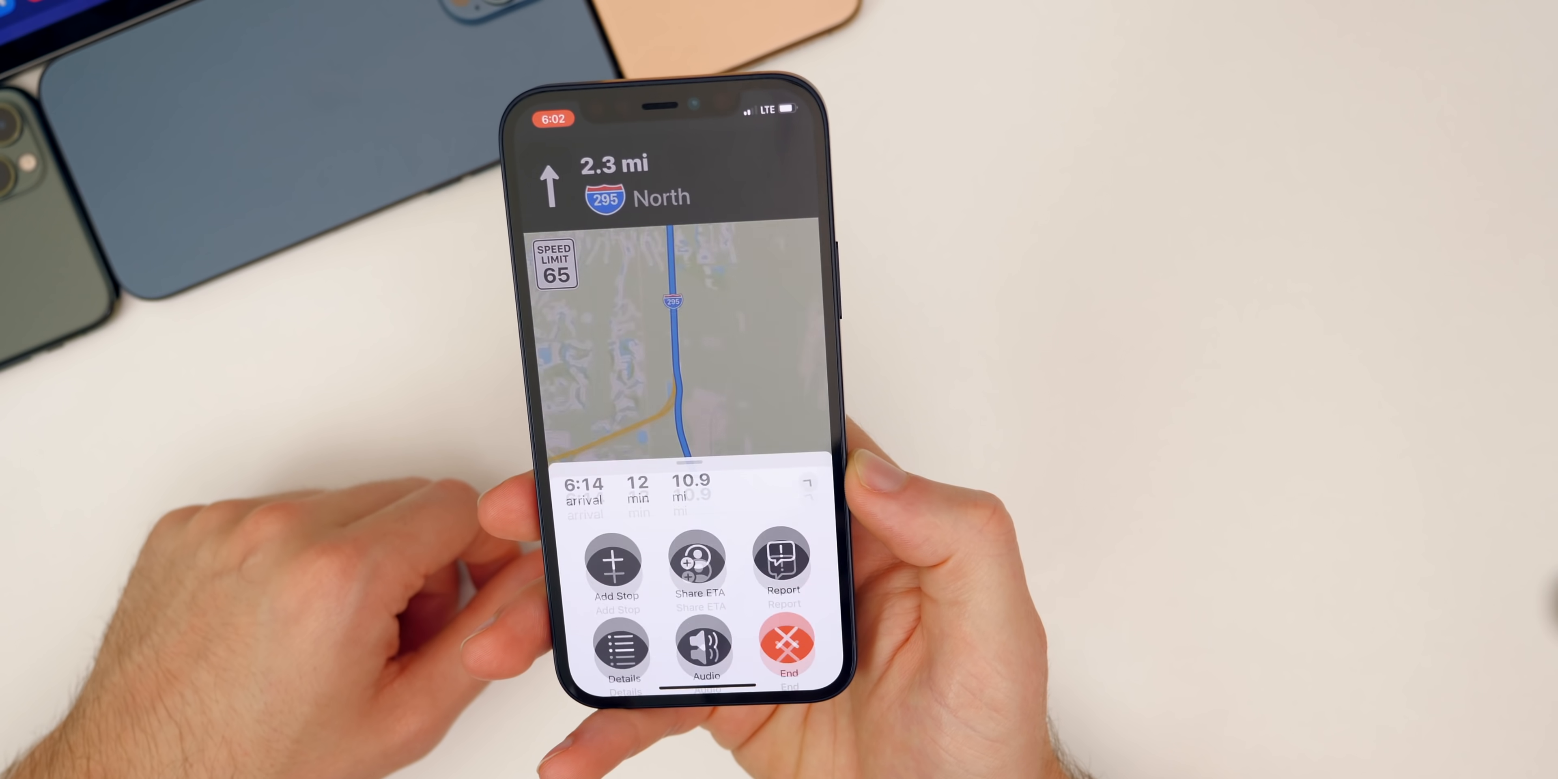
- Review the Report incident types twice, closing the options each time
left_click(783, 558)
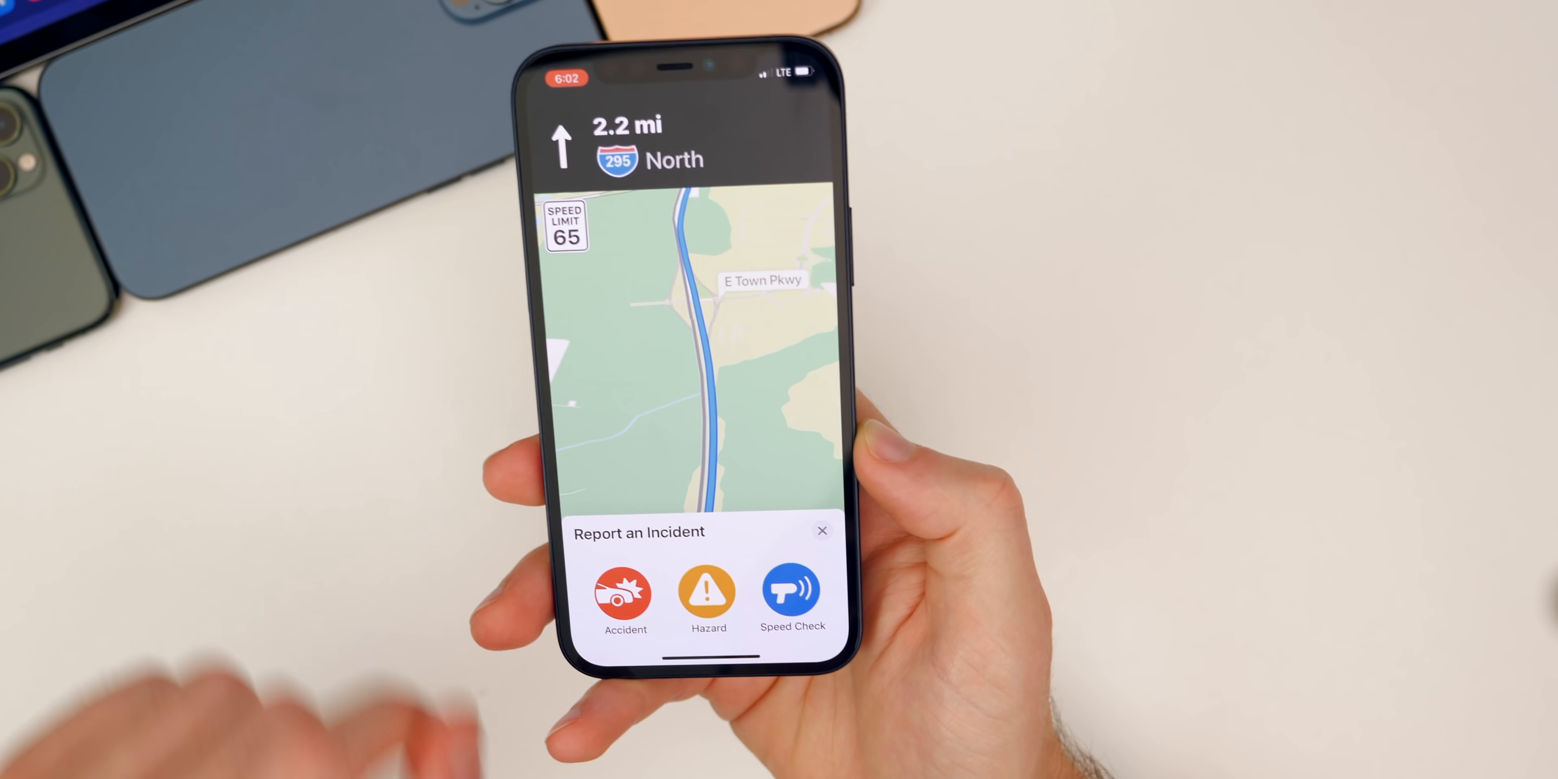
left_click(792, 593)
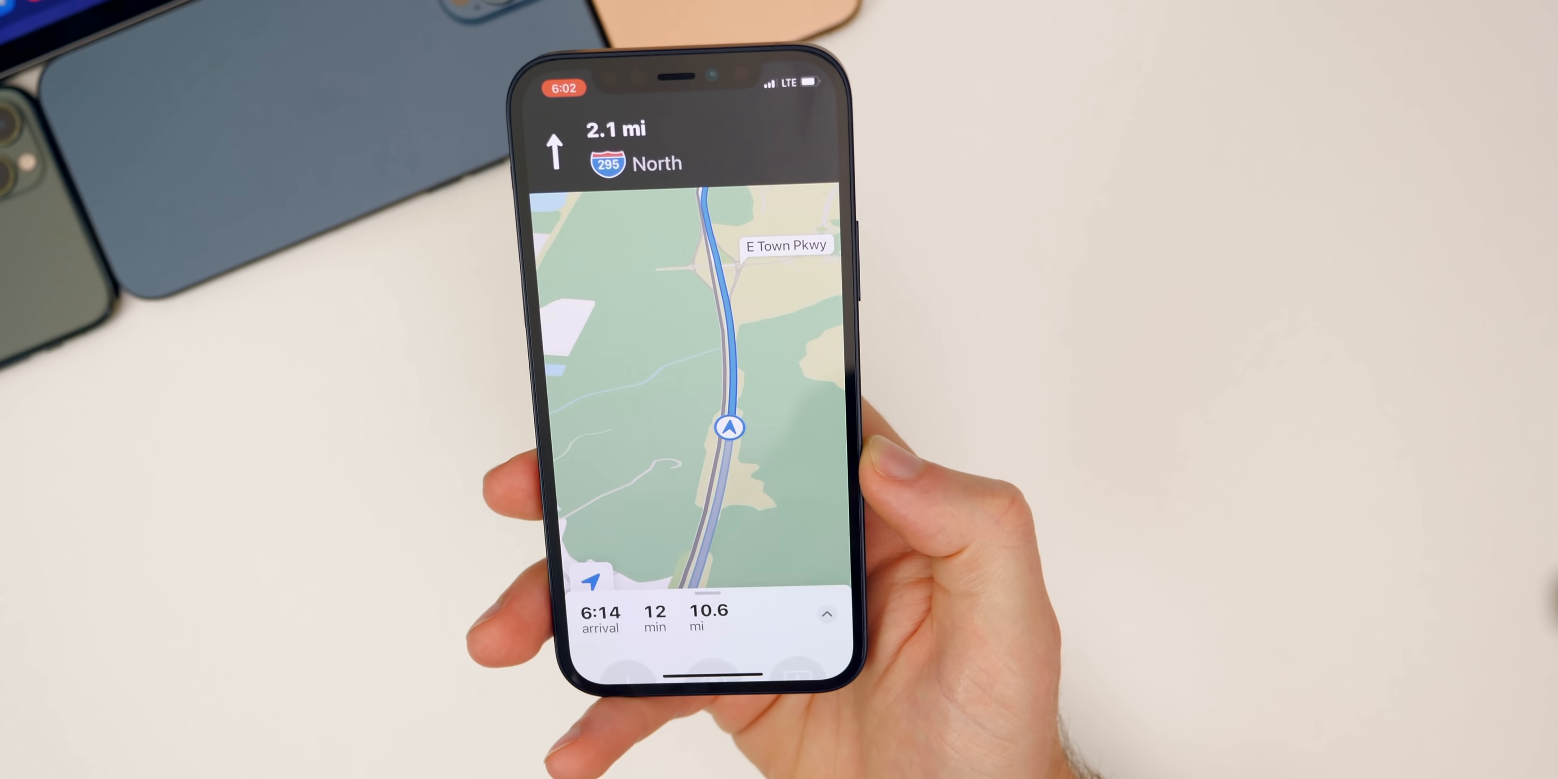
left_click(826, 613)
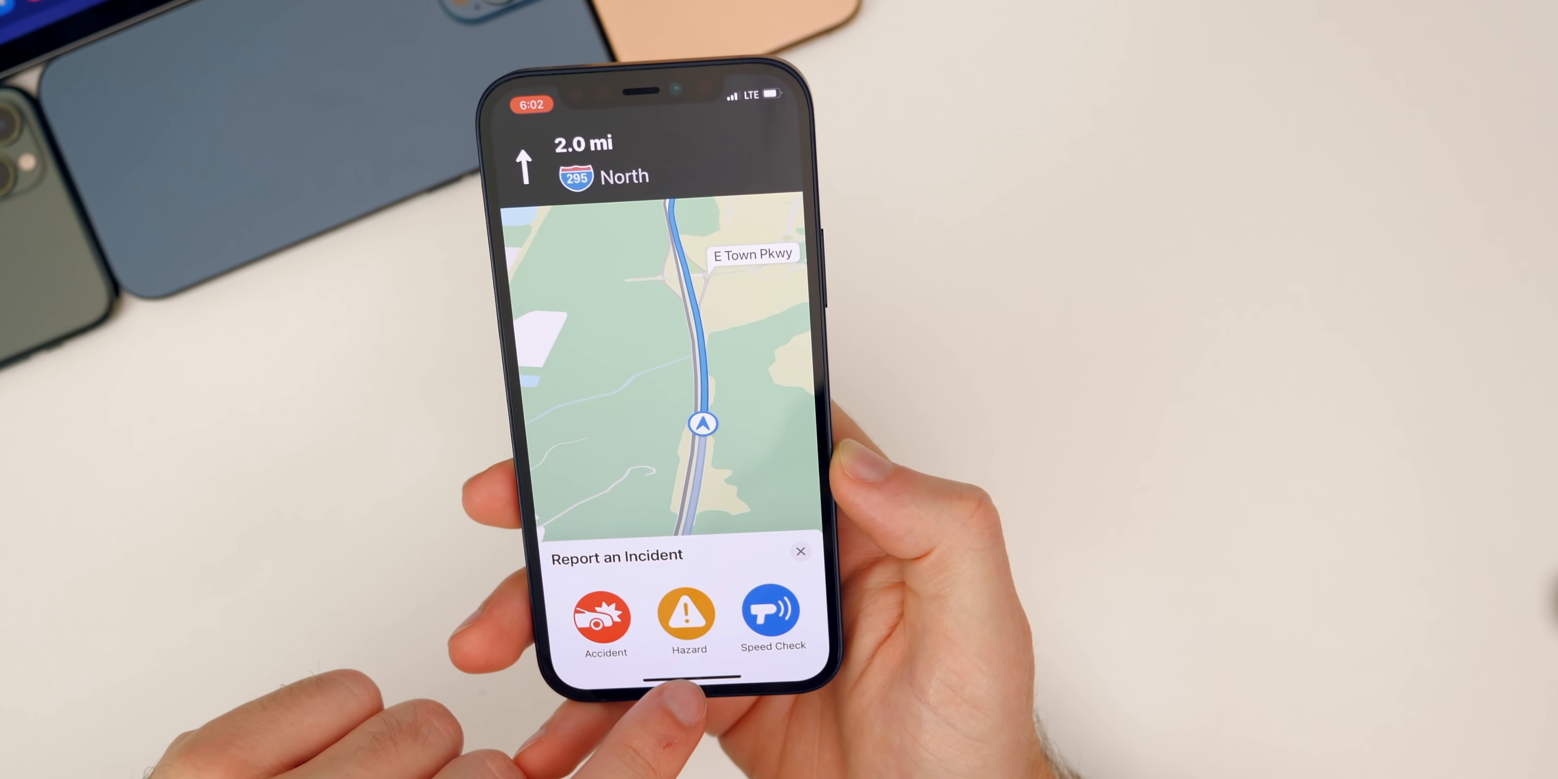
left_click(801, 550)
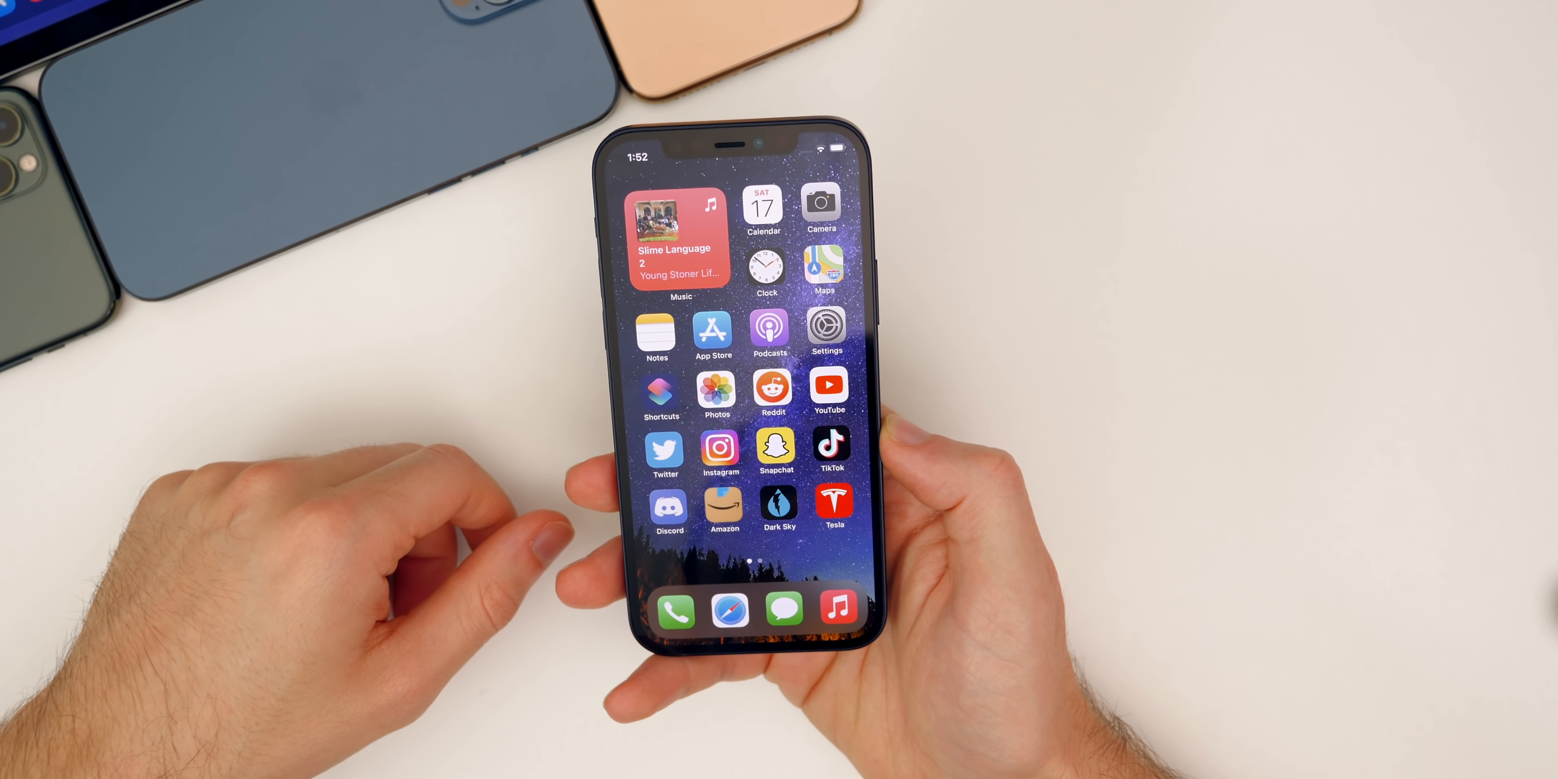
- Go into Settings > Privacy, then bring up the Now Playing screen for Solid (feat. Drake)
left_click(825, 326)
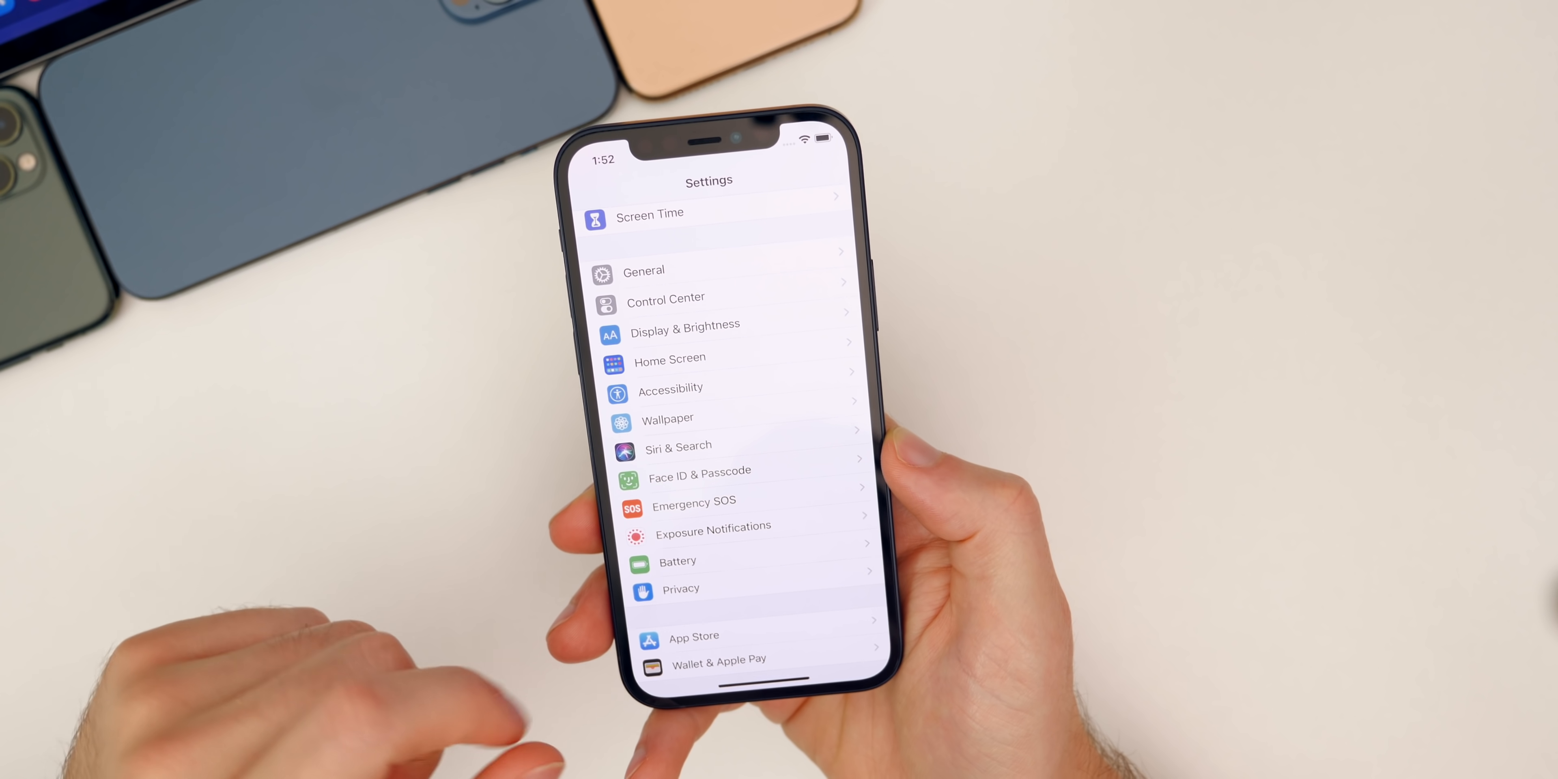
left_click(681, 588)
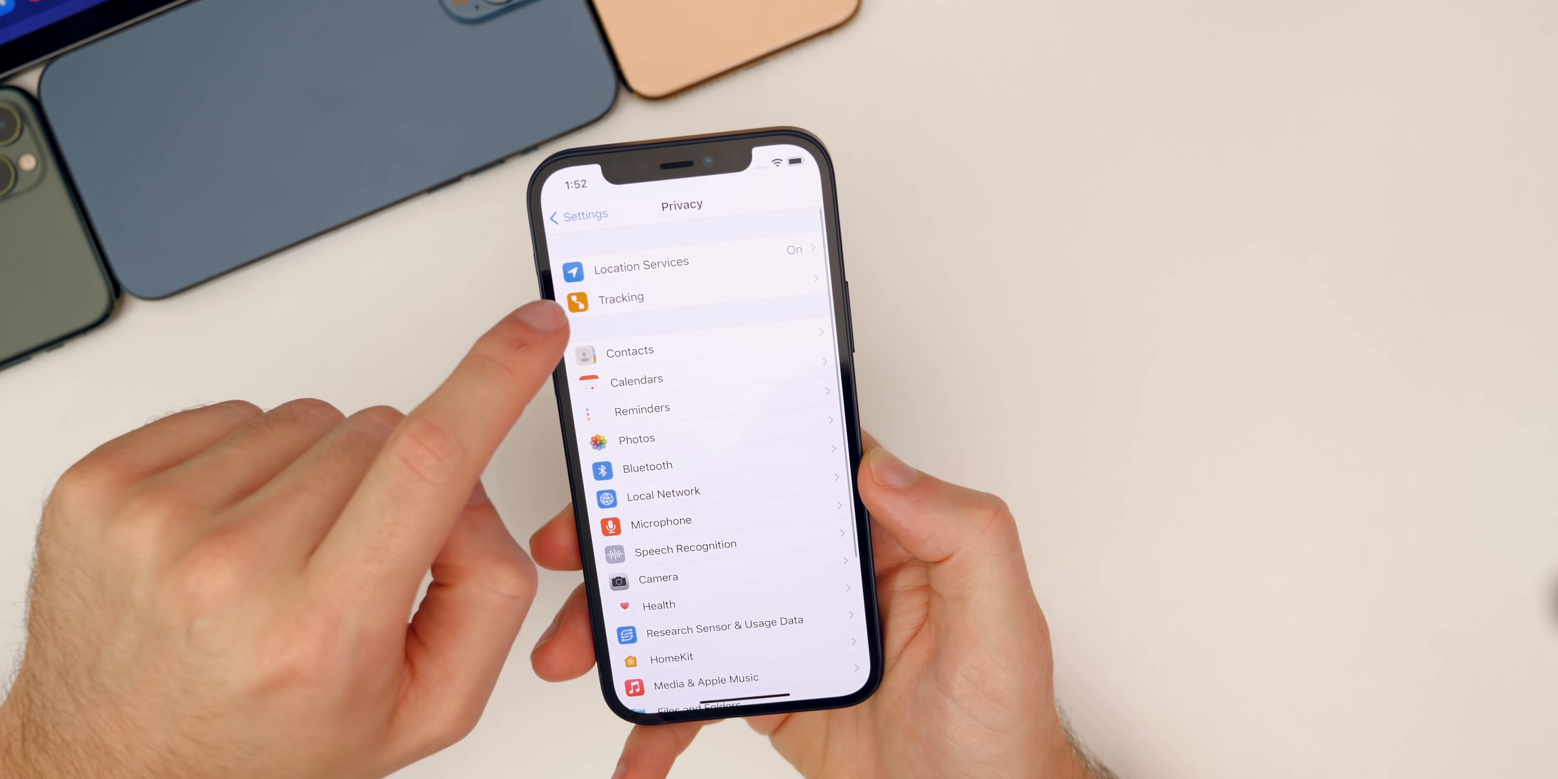
left_click(621, 298)
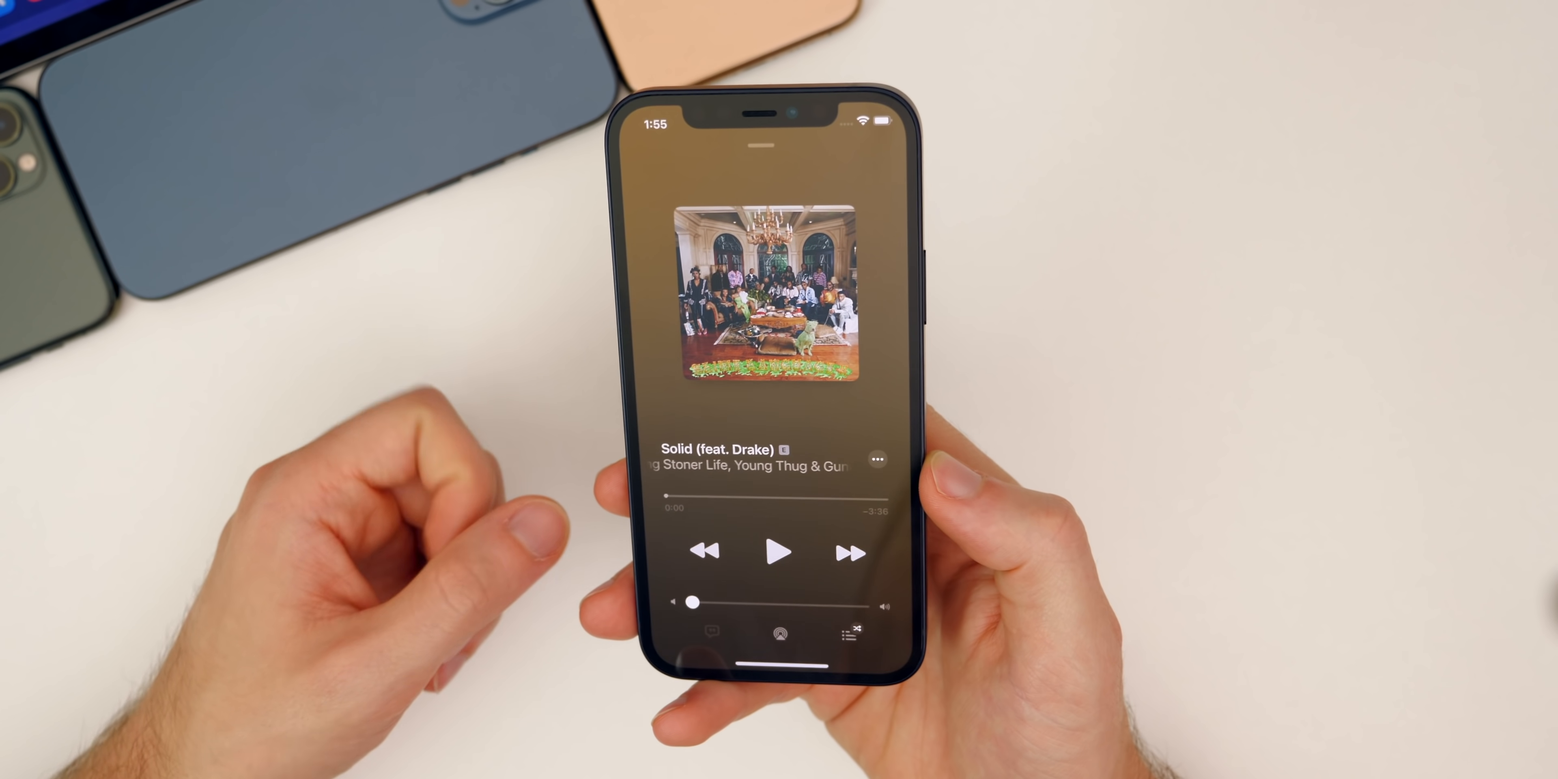
- Check Solid (feat. Drake) in the Control Center player, then bring up Spotlight search with Siri Suggestions
left_click(780, 634)
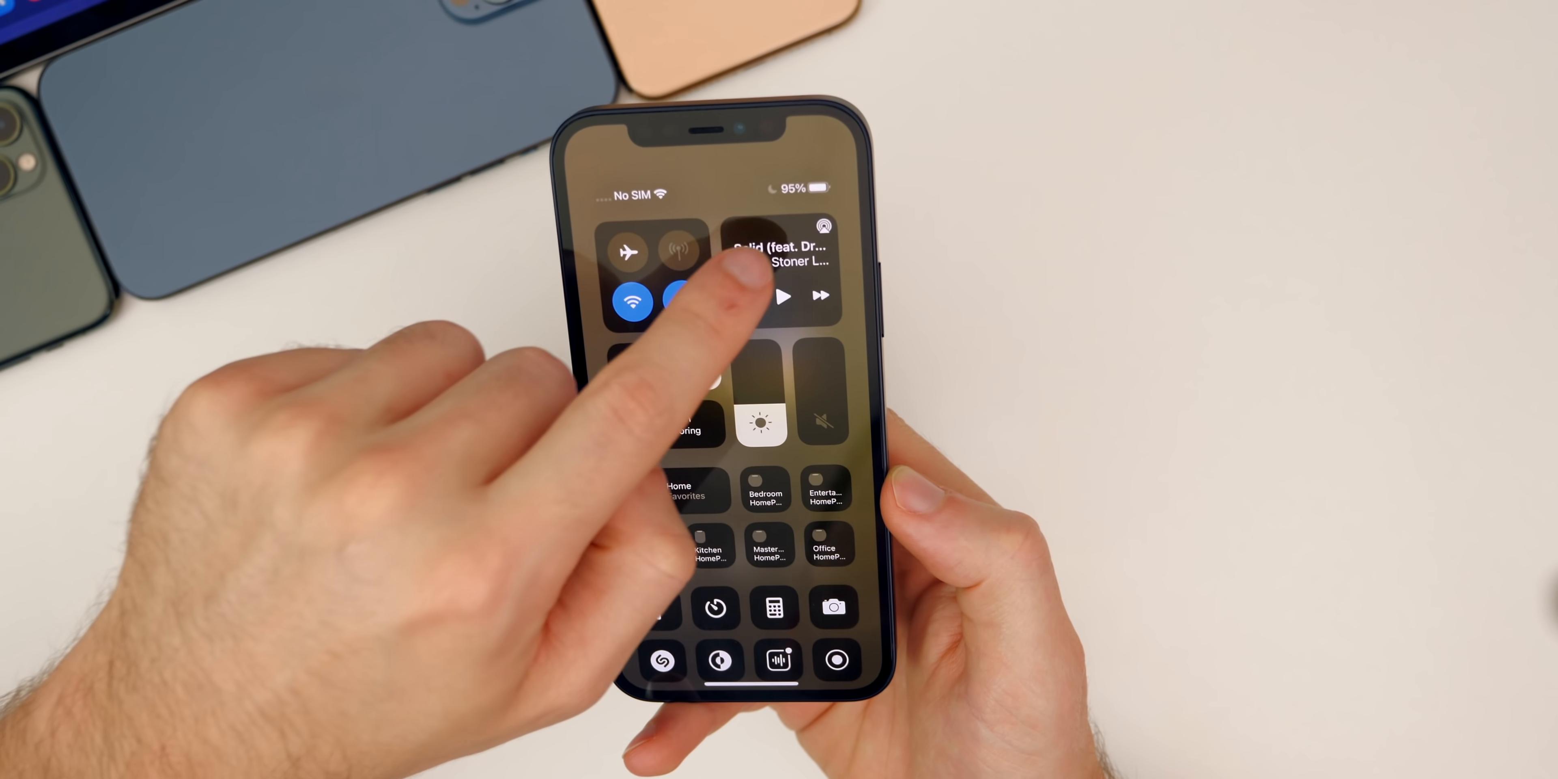
left_click(824, 226)
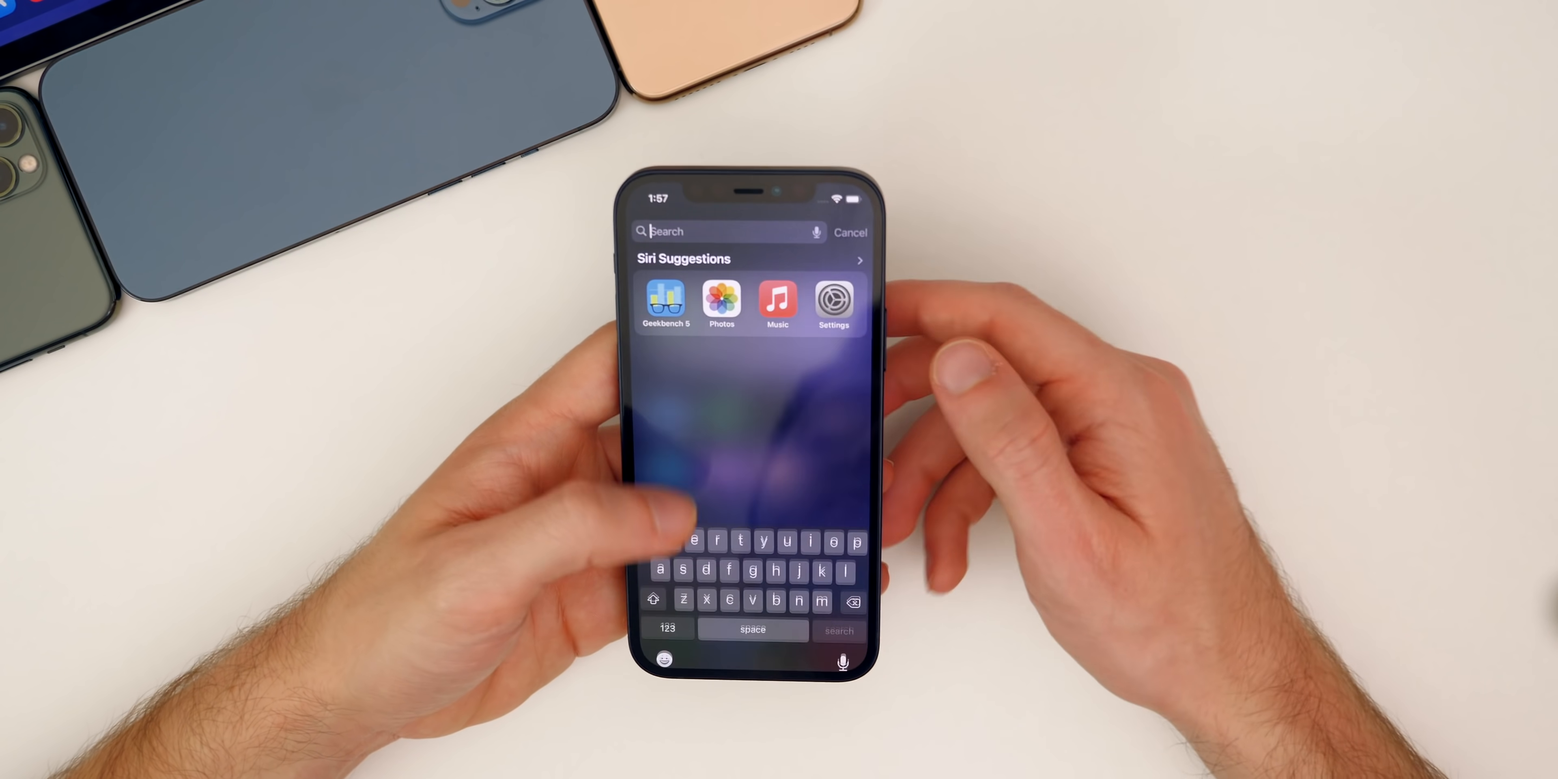
- Start the iOS 14.5 Beta 8 video, expand its 372 comments and scroll down through them
left_click(665, 300)
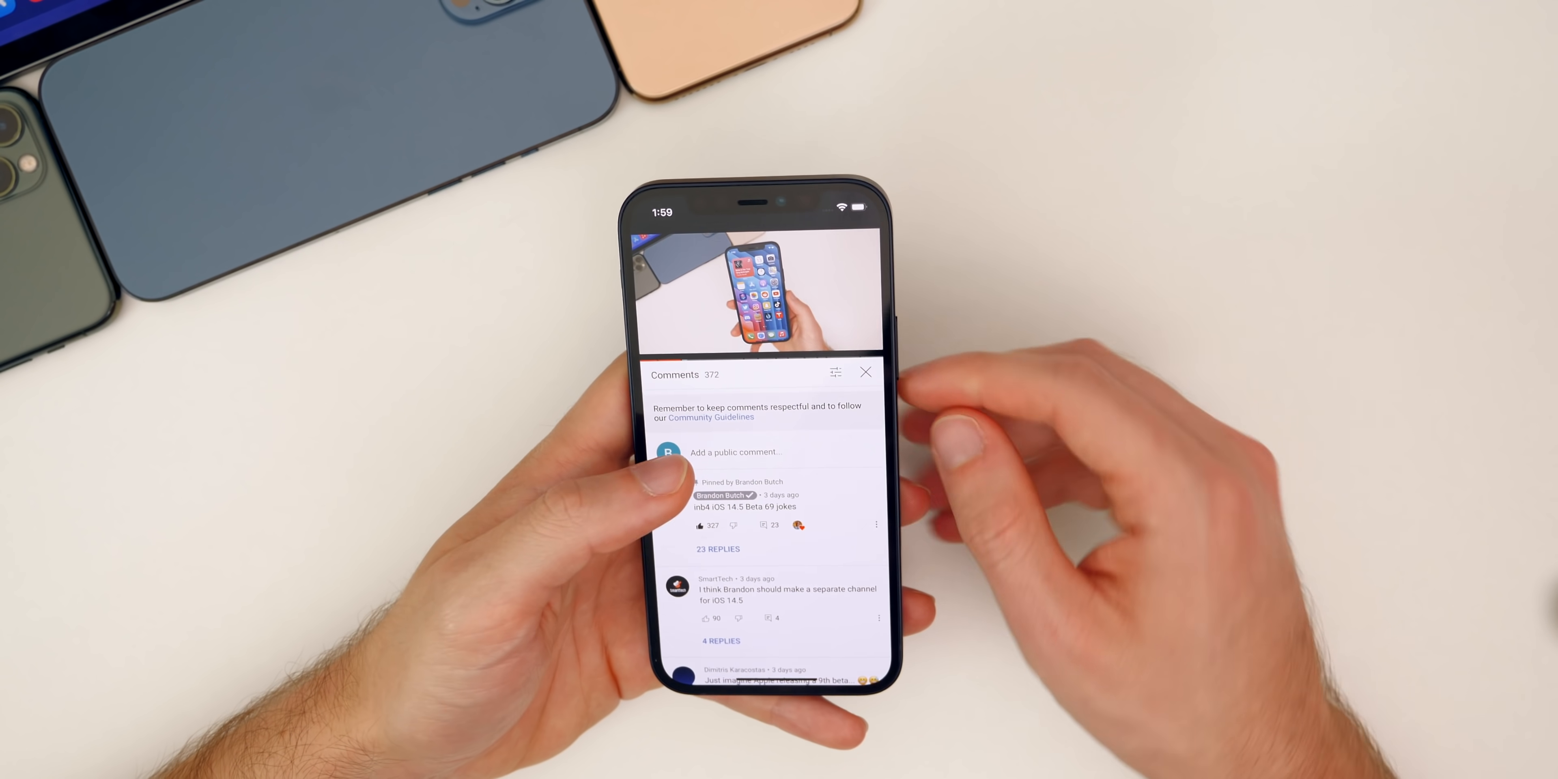
left_click(865, 373)
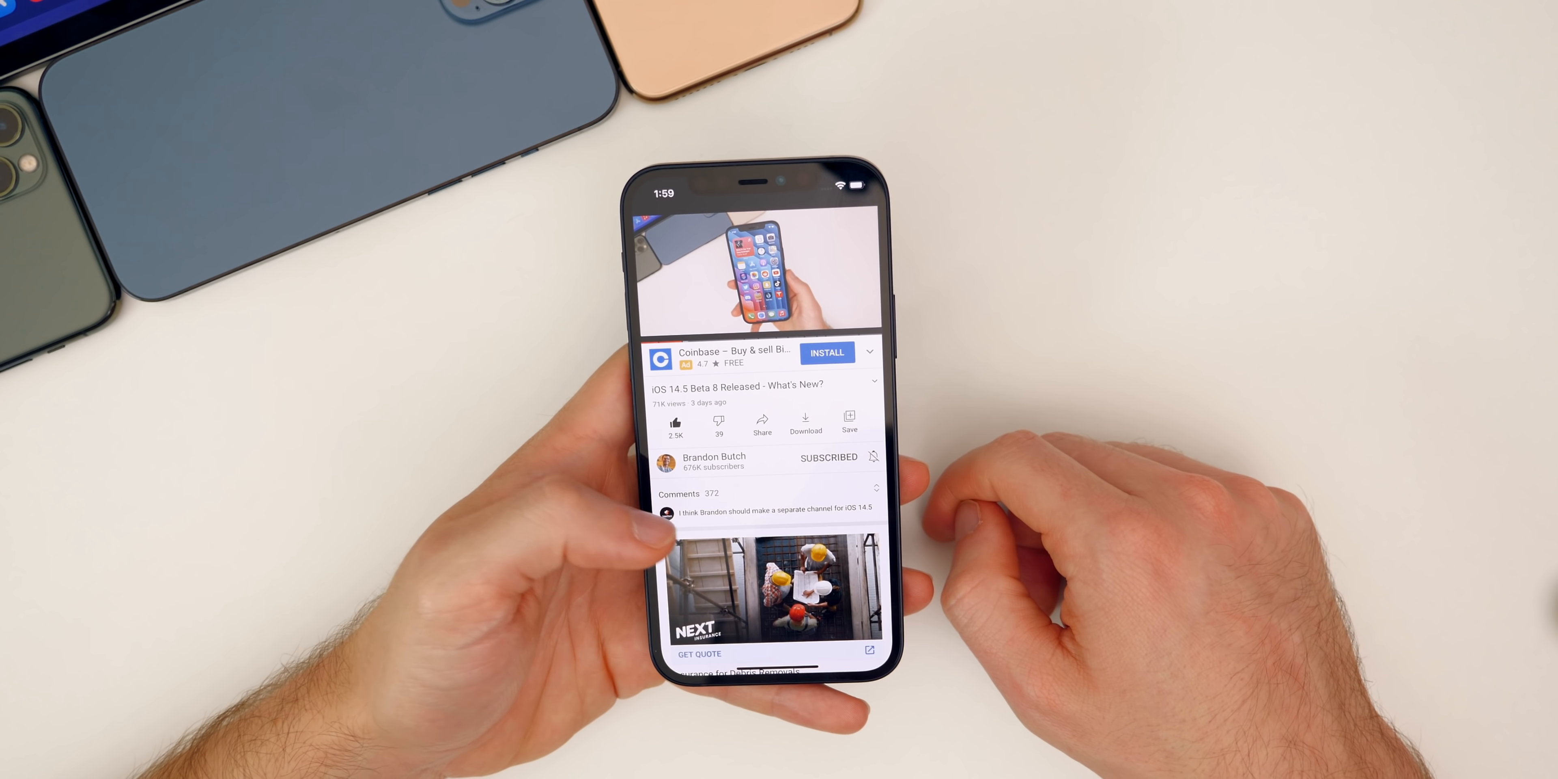
left_click(678, 495)
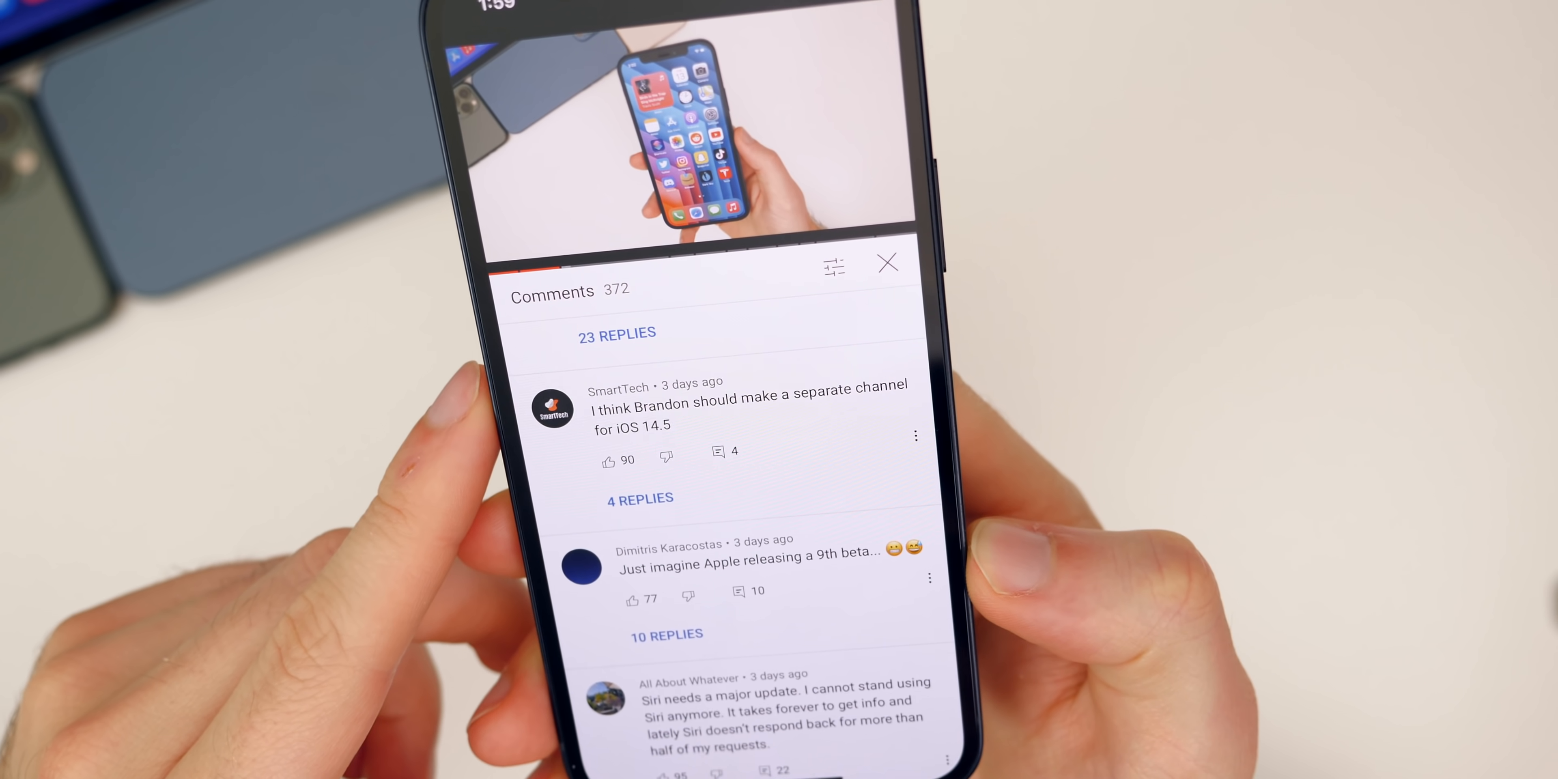
scroll("down", 3)
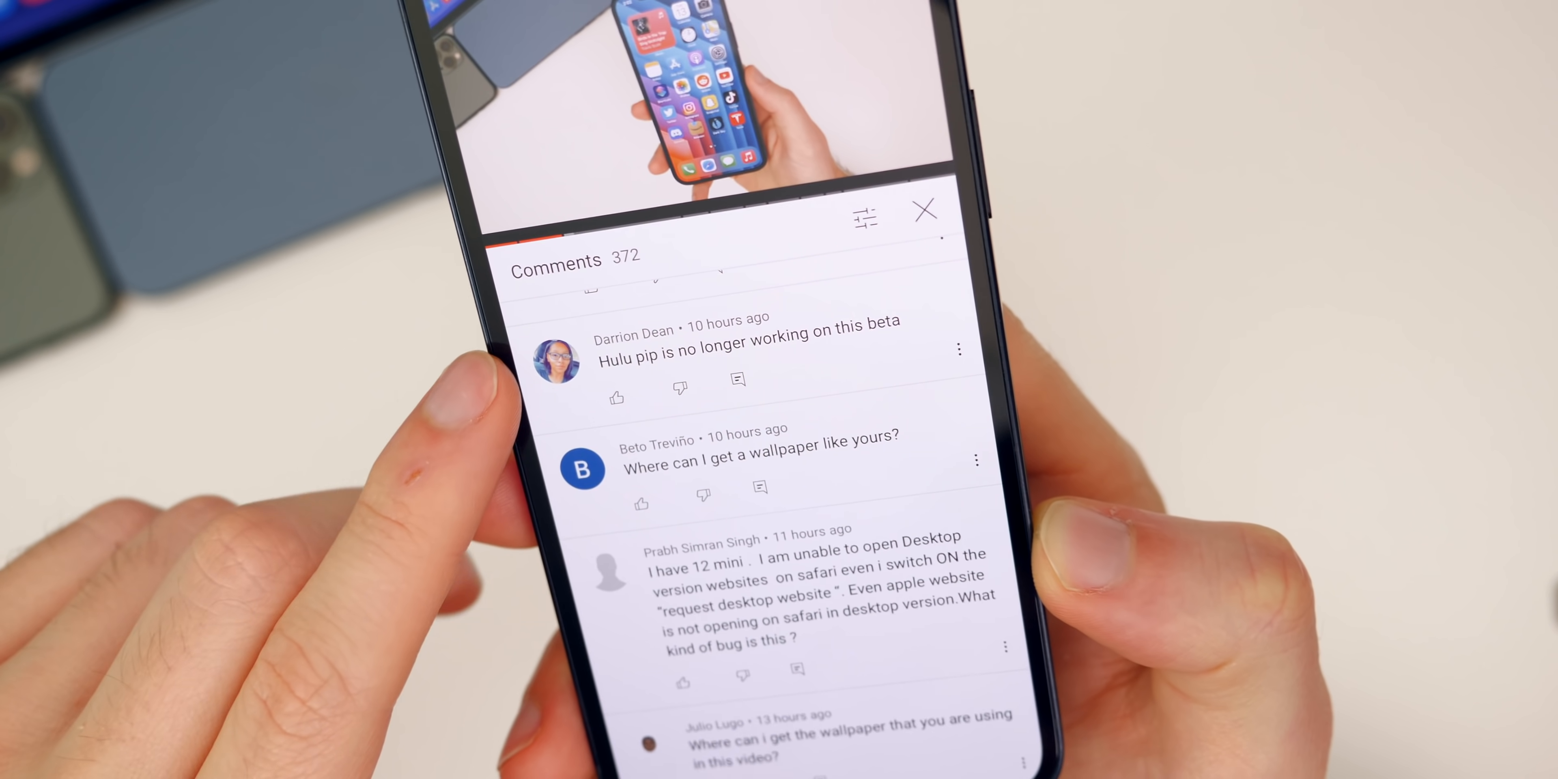
scroll("down", 3)
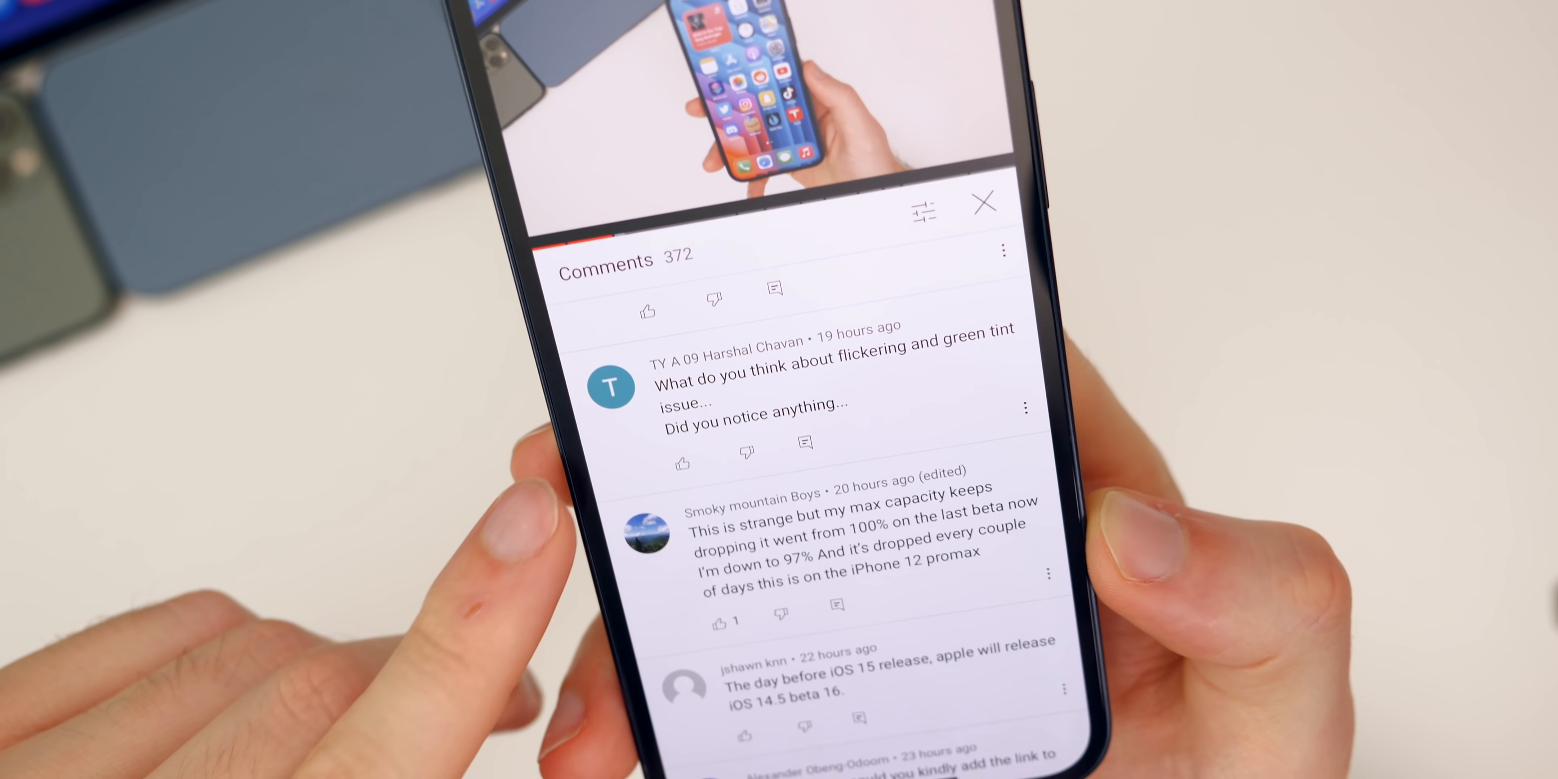
- Scroll further down through the older viewer comments before returning home
scroll("down", 3)
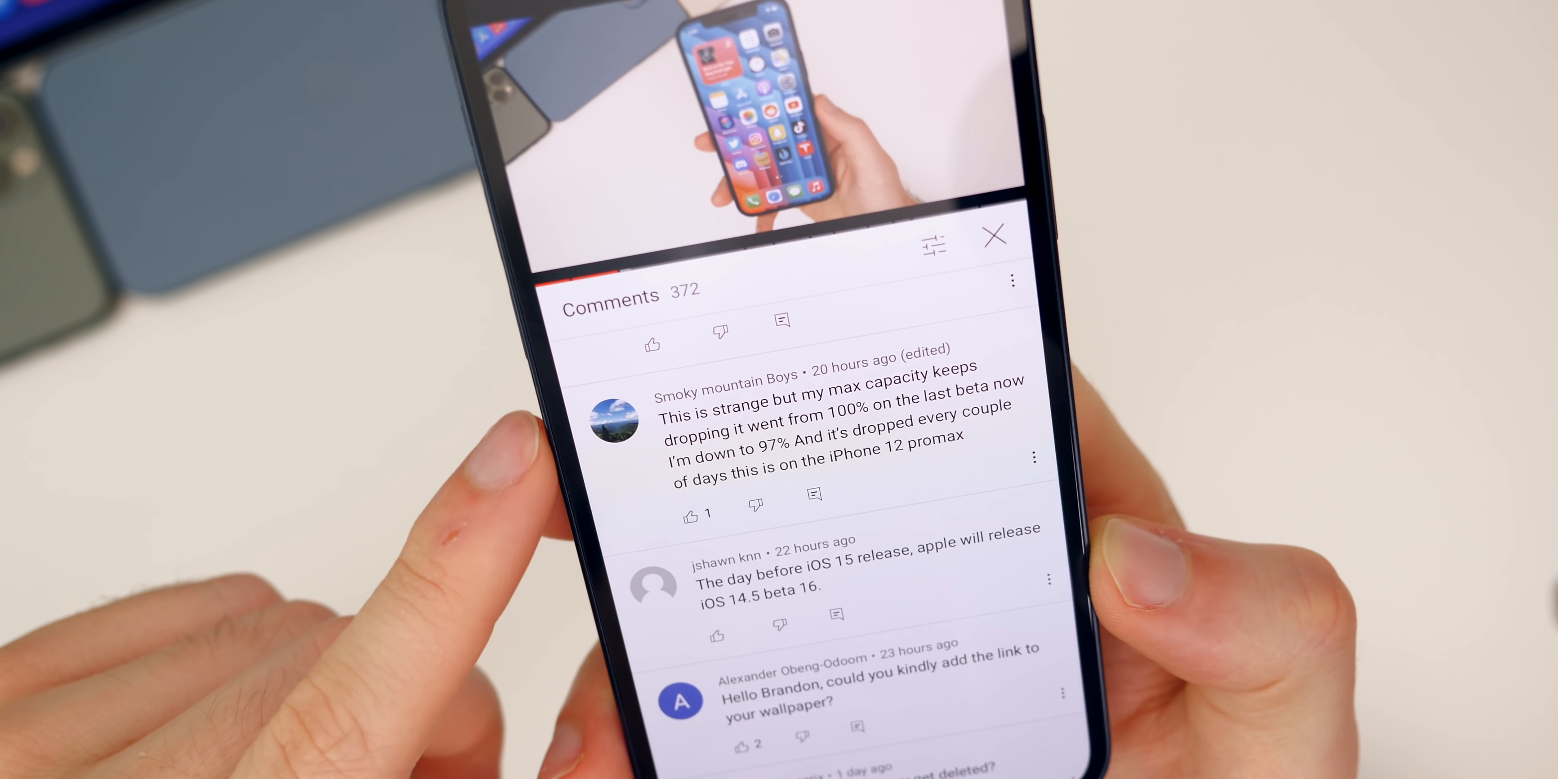
scroll("down", 3)
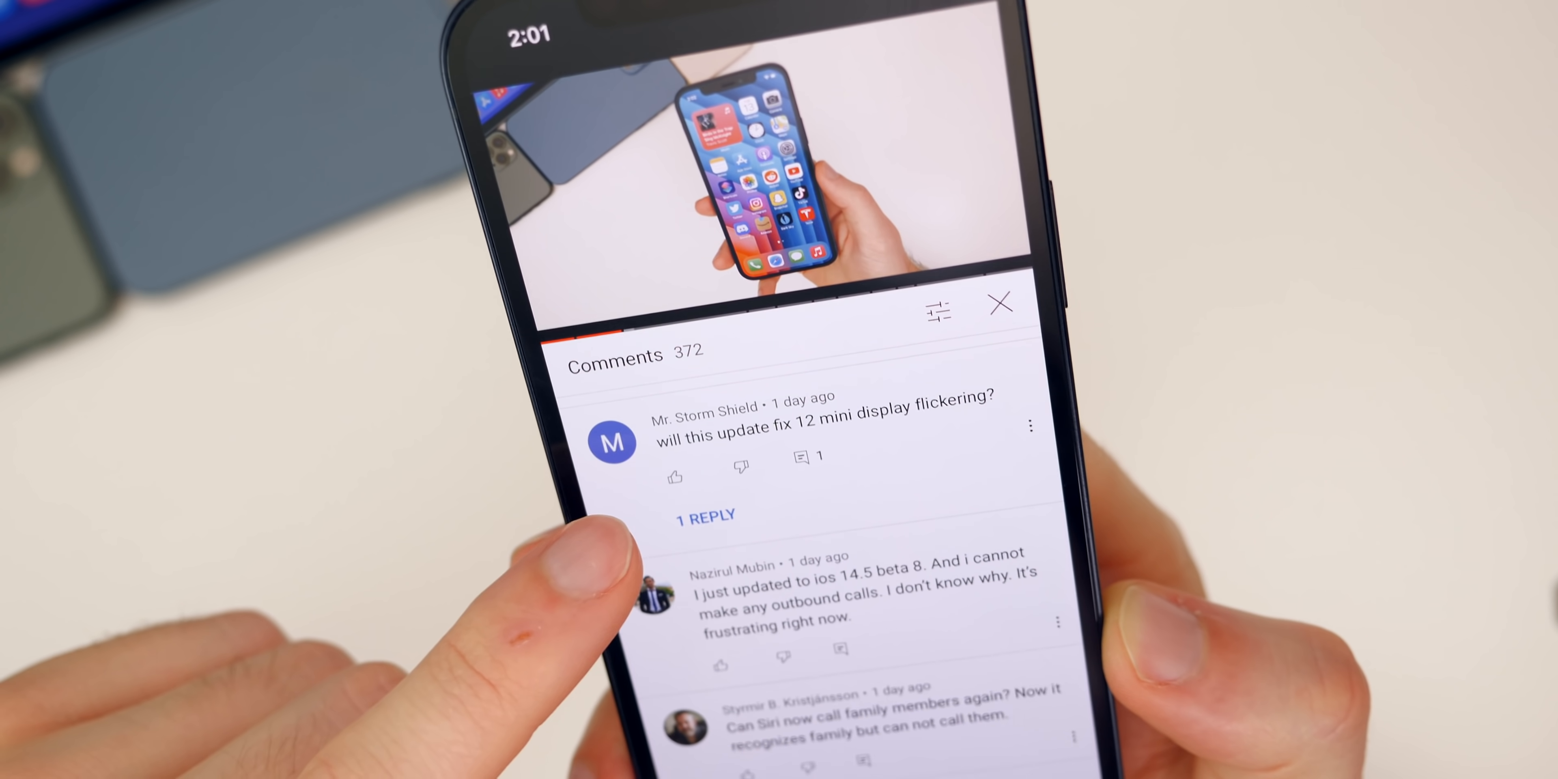
scroll("down", 3)
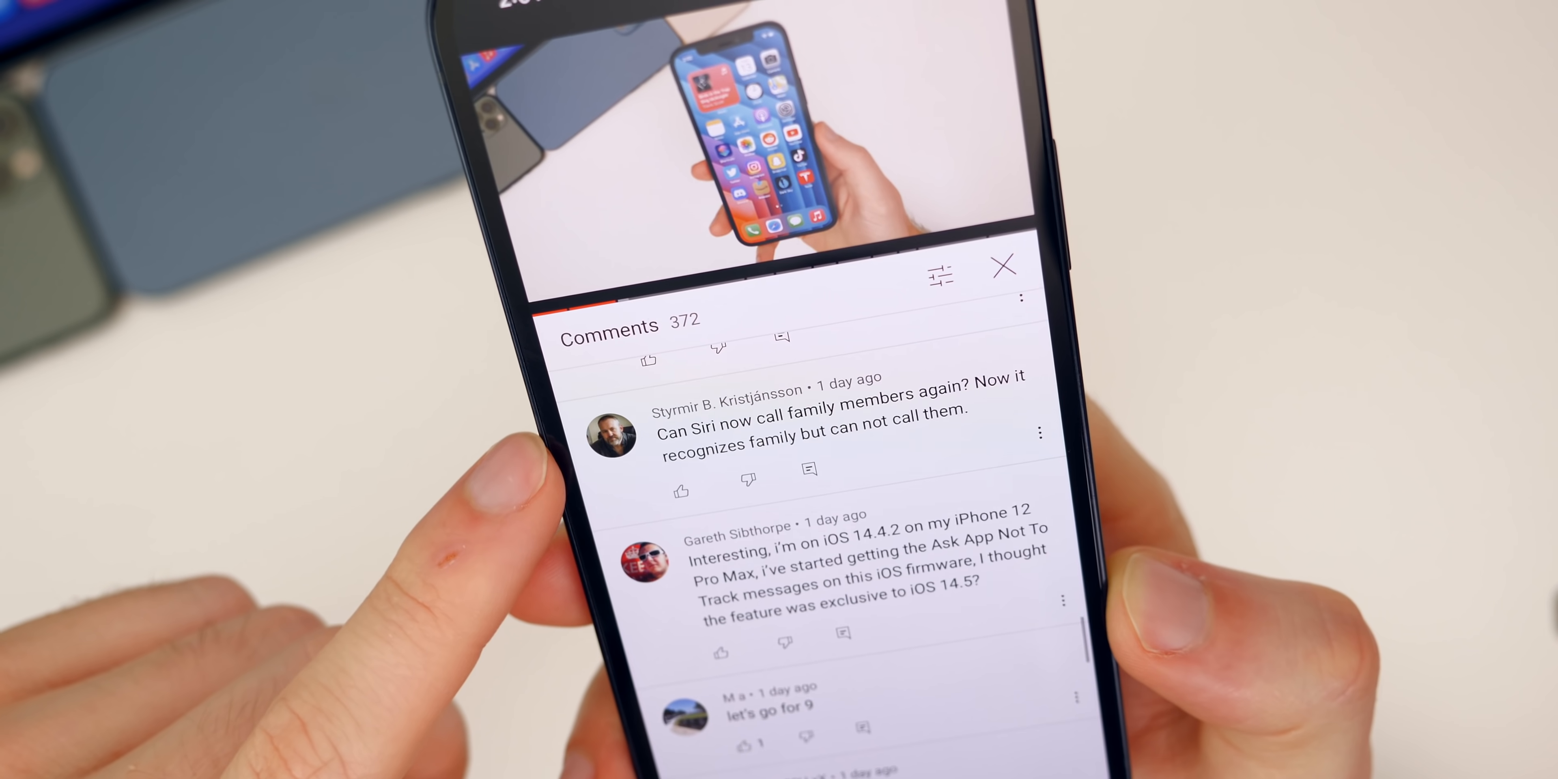
scroll("down", 3)
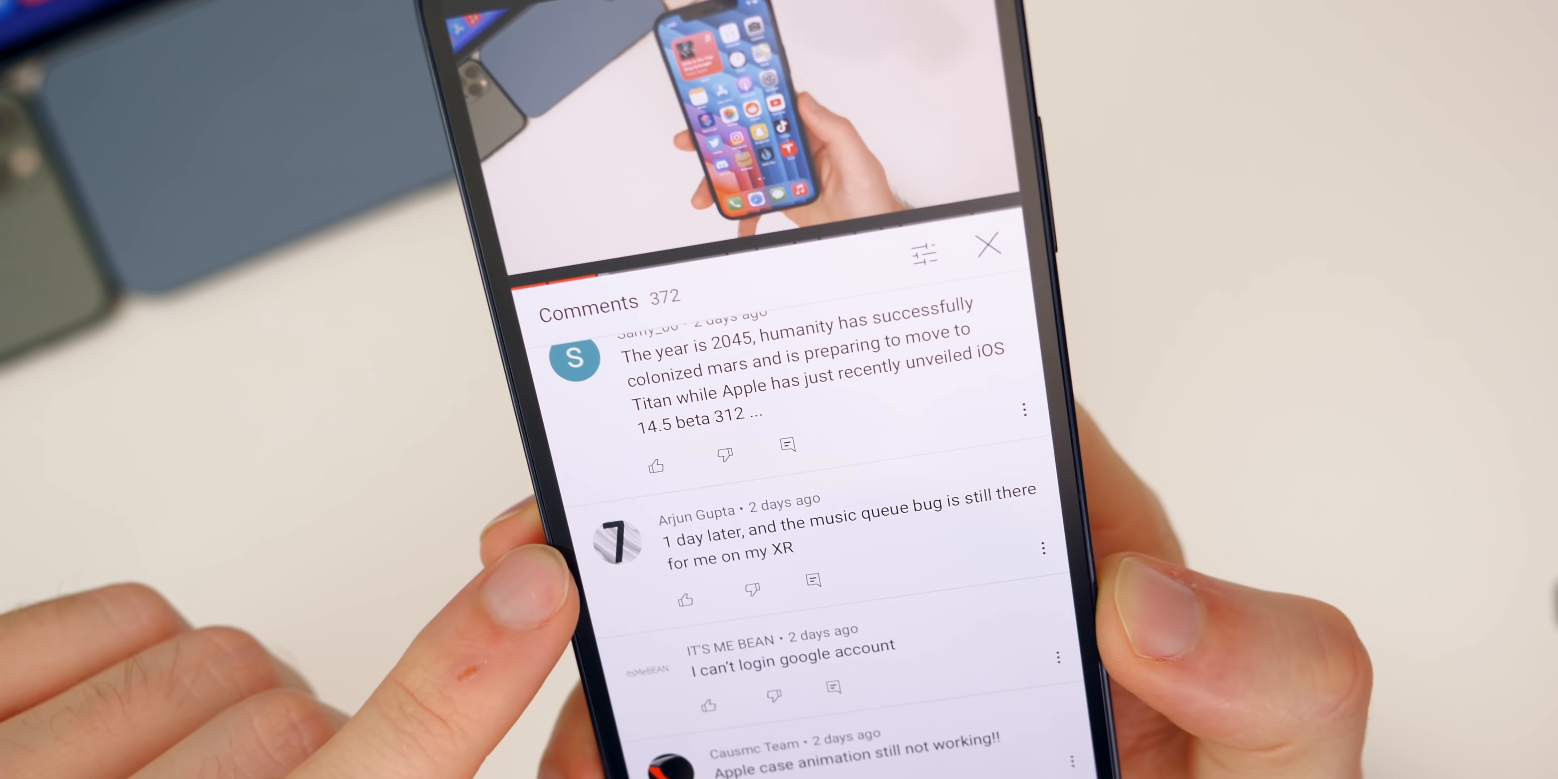
scroll("down", 3)
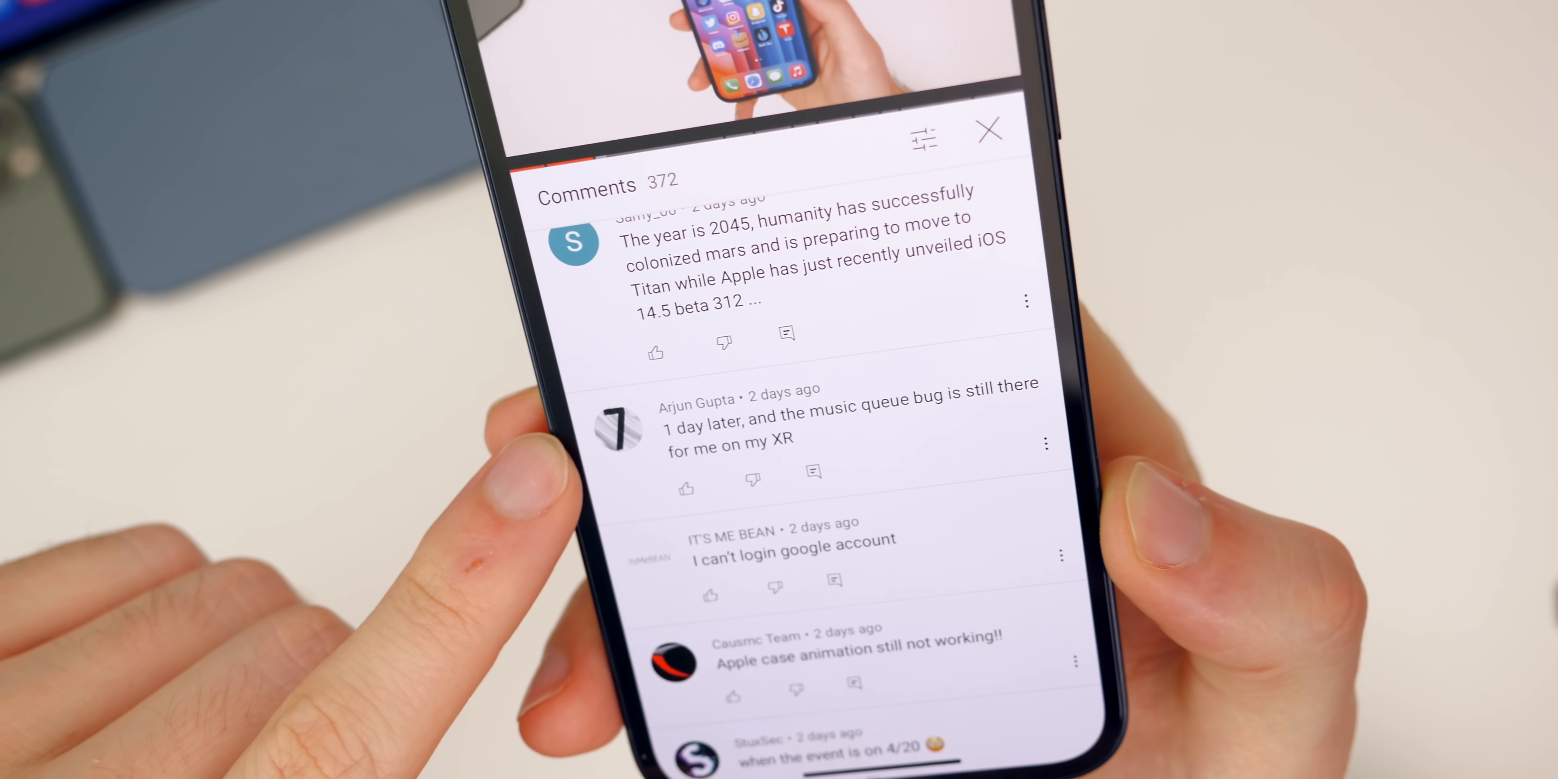
scroll("down", 3)
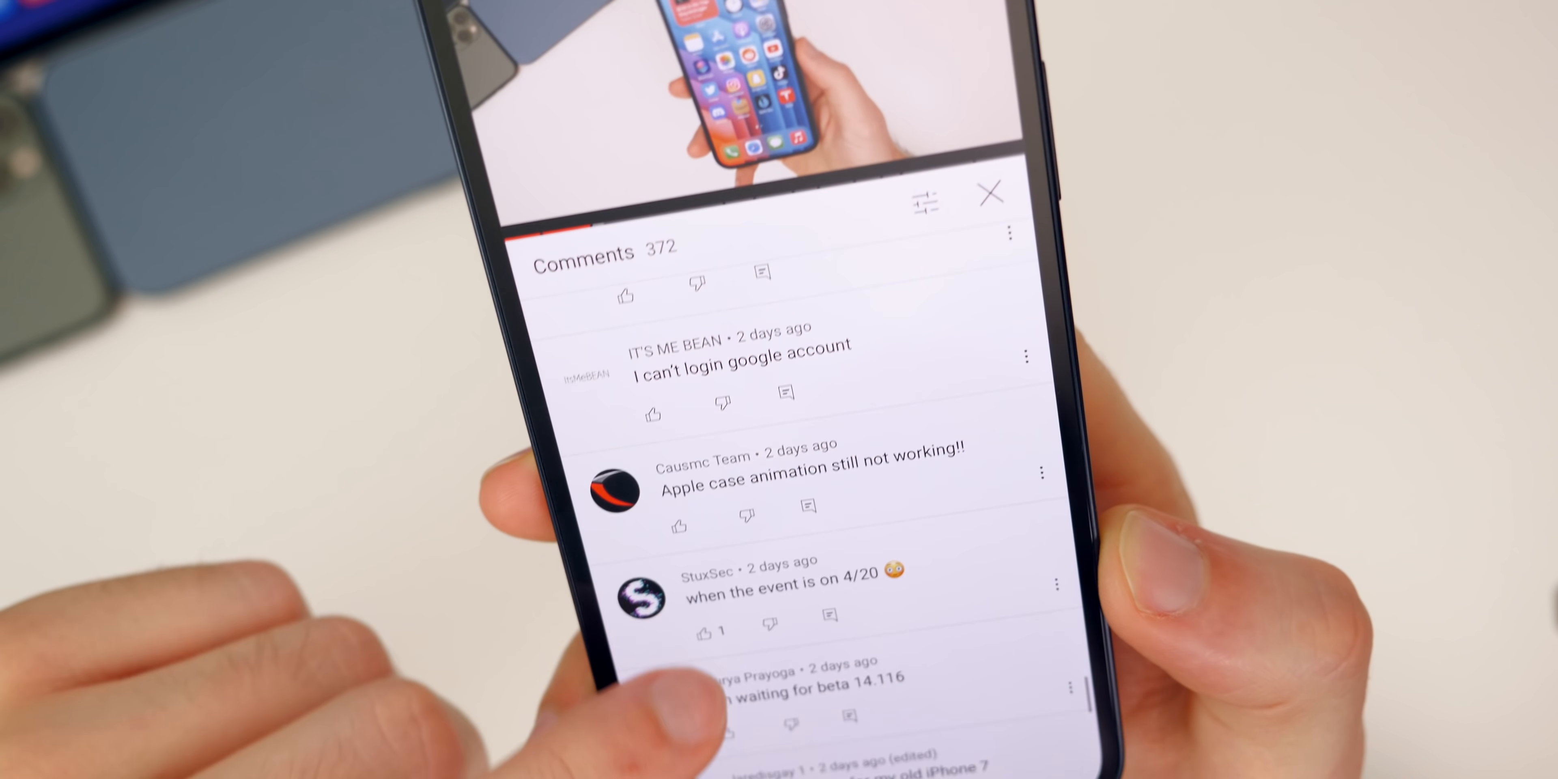
scroll("down", 3)
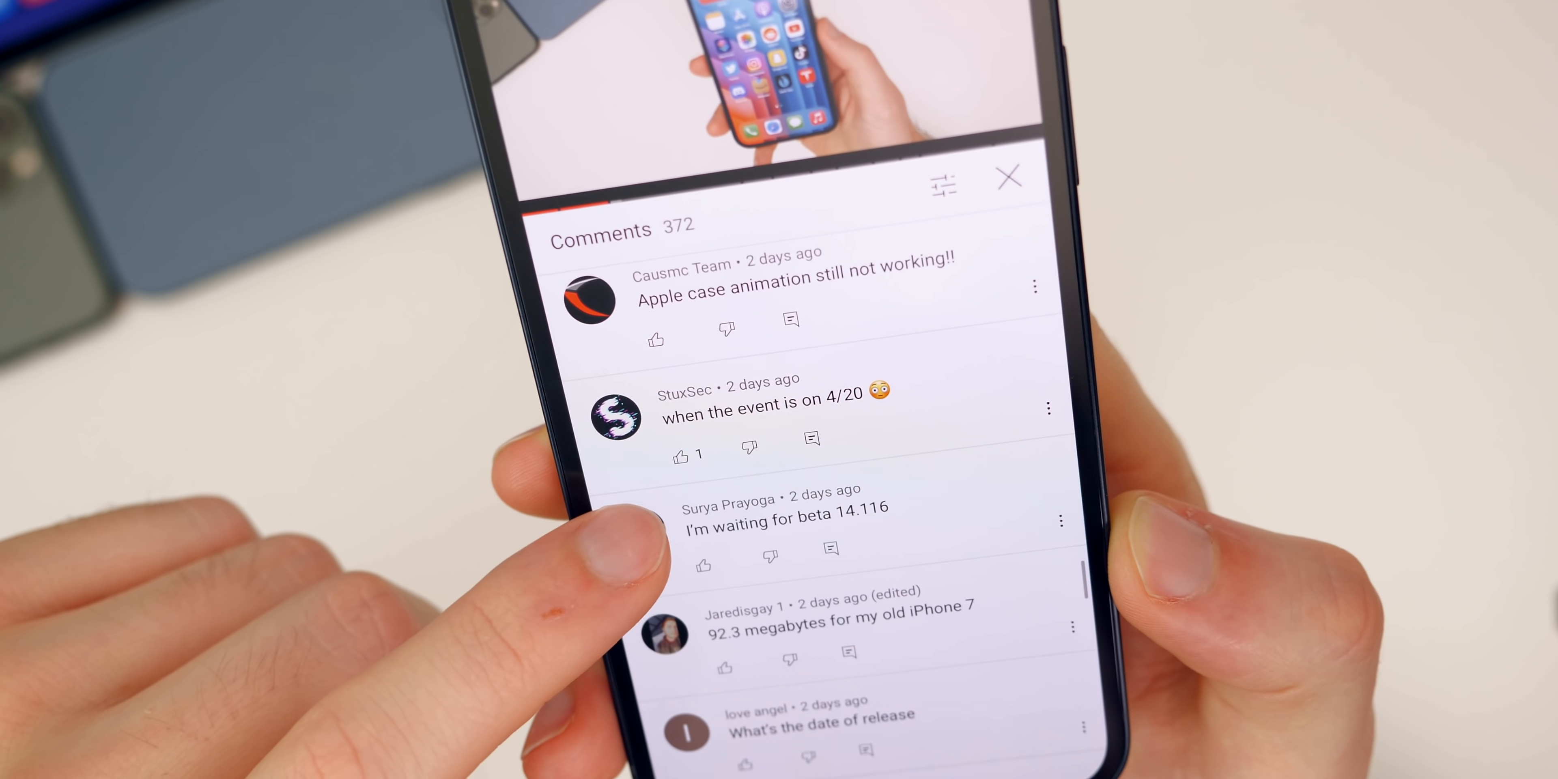
scroll("down", 3)
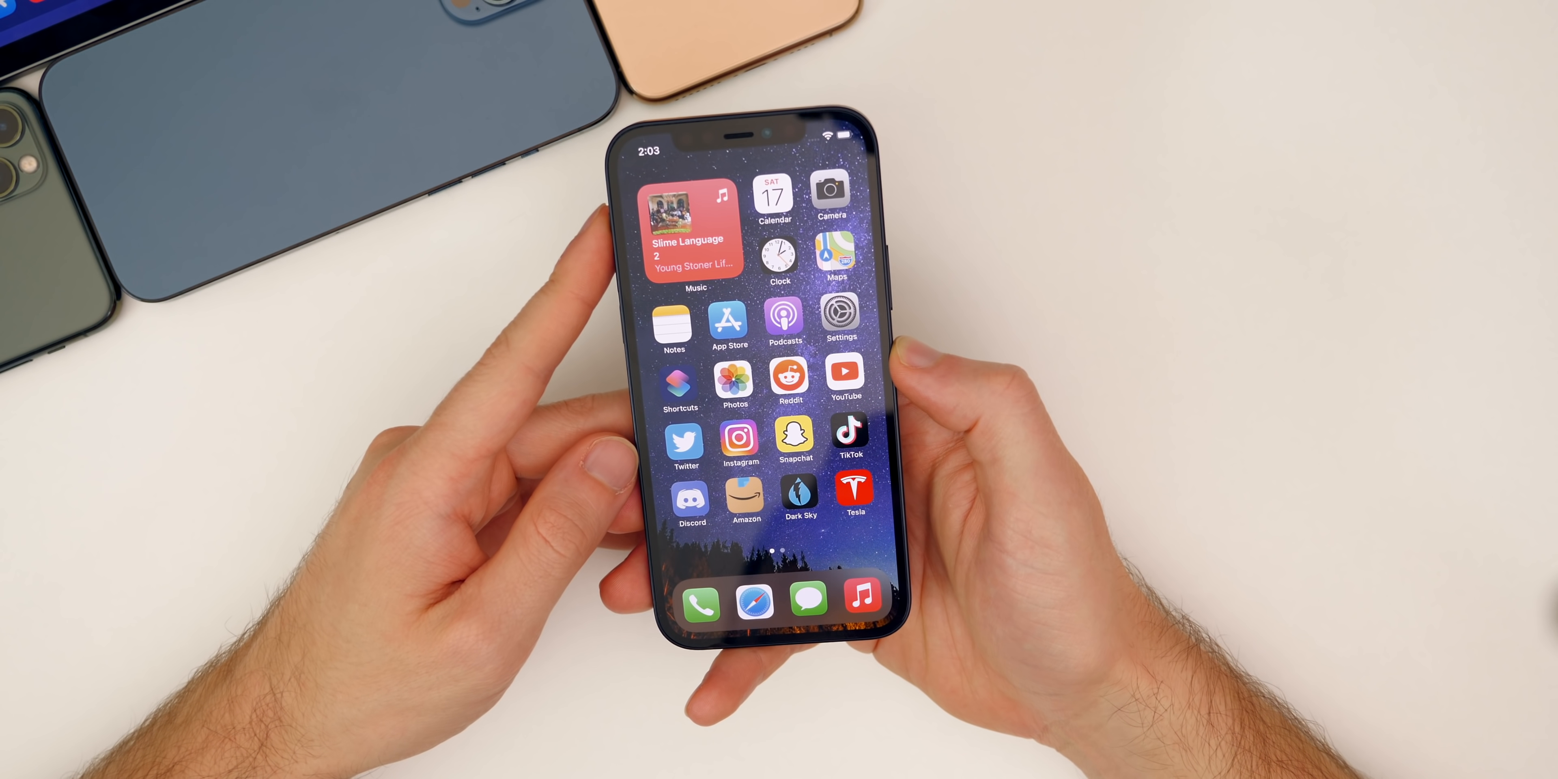
left_click(774, 189)
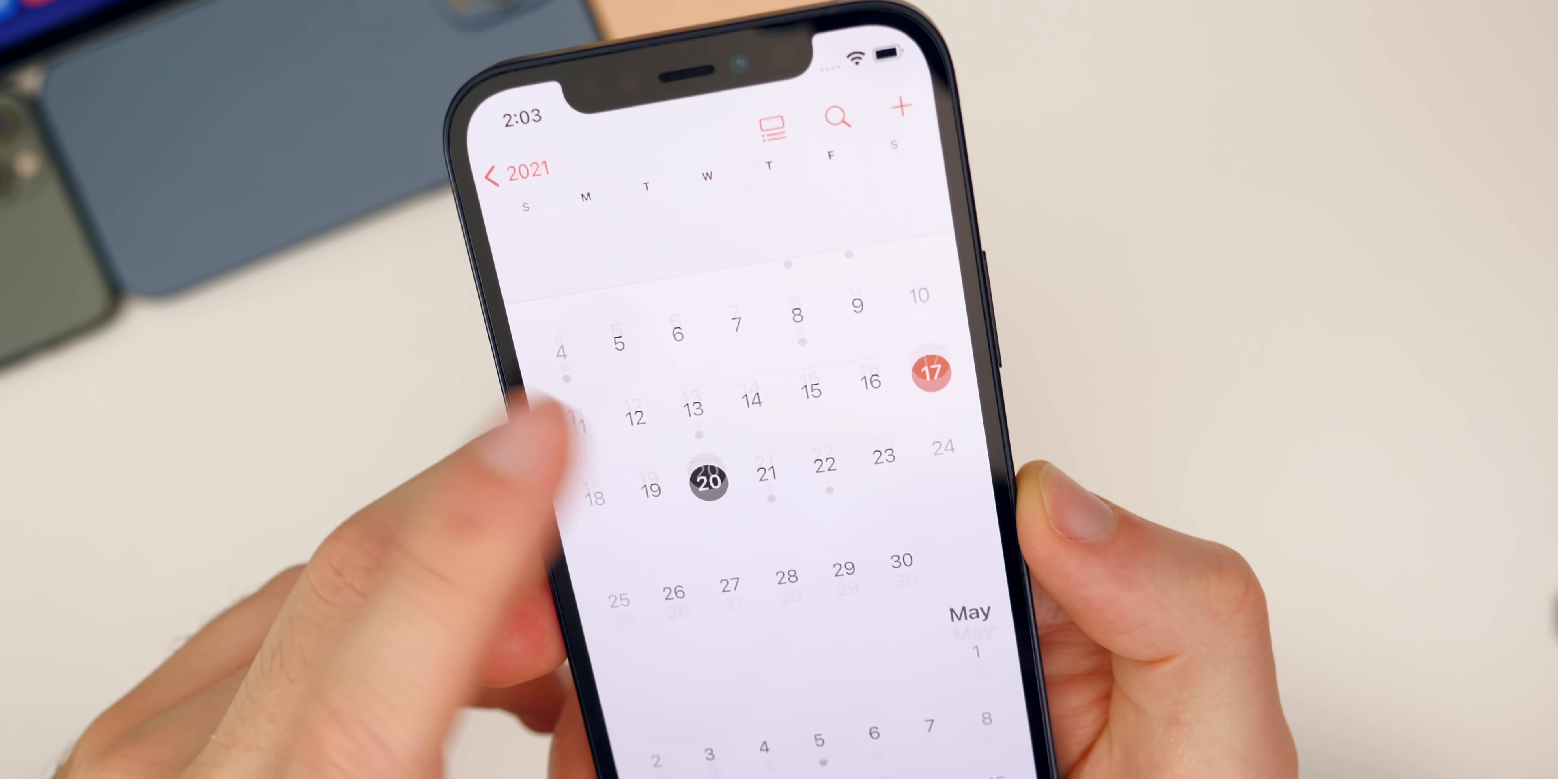
left_click(712, 482)
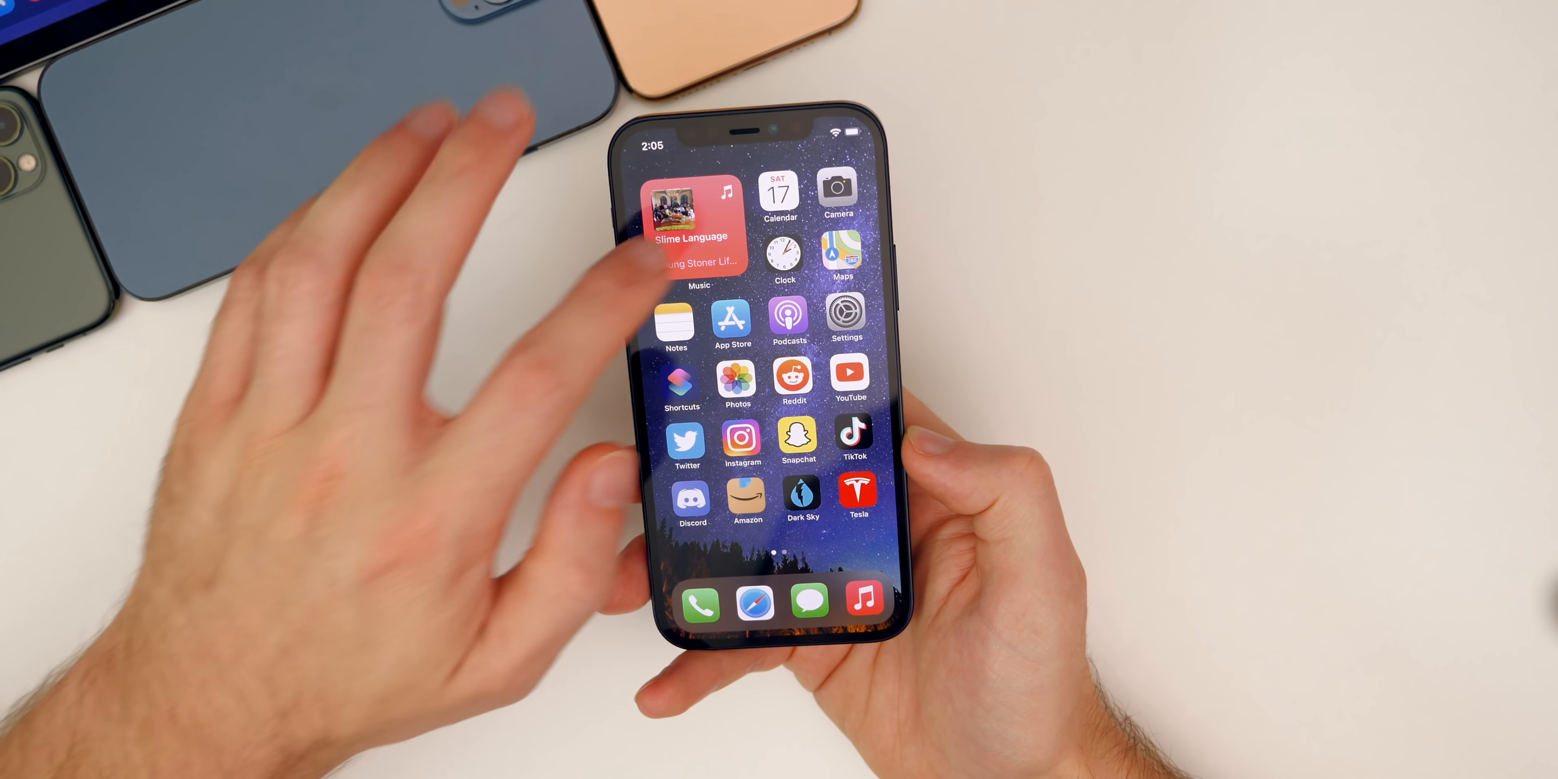
- Launch Calendar from the home screen onto the April–May 2021 month view
left_click(779, 189)
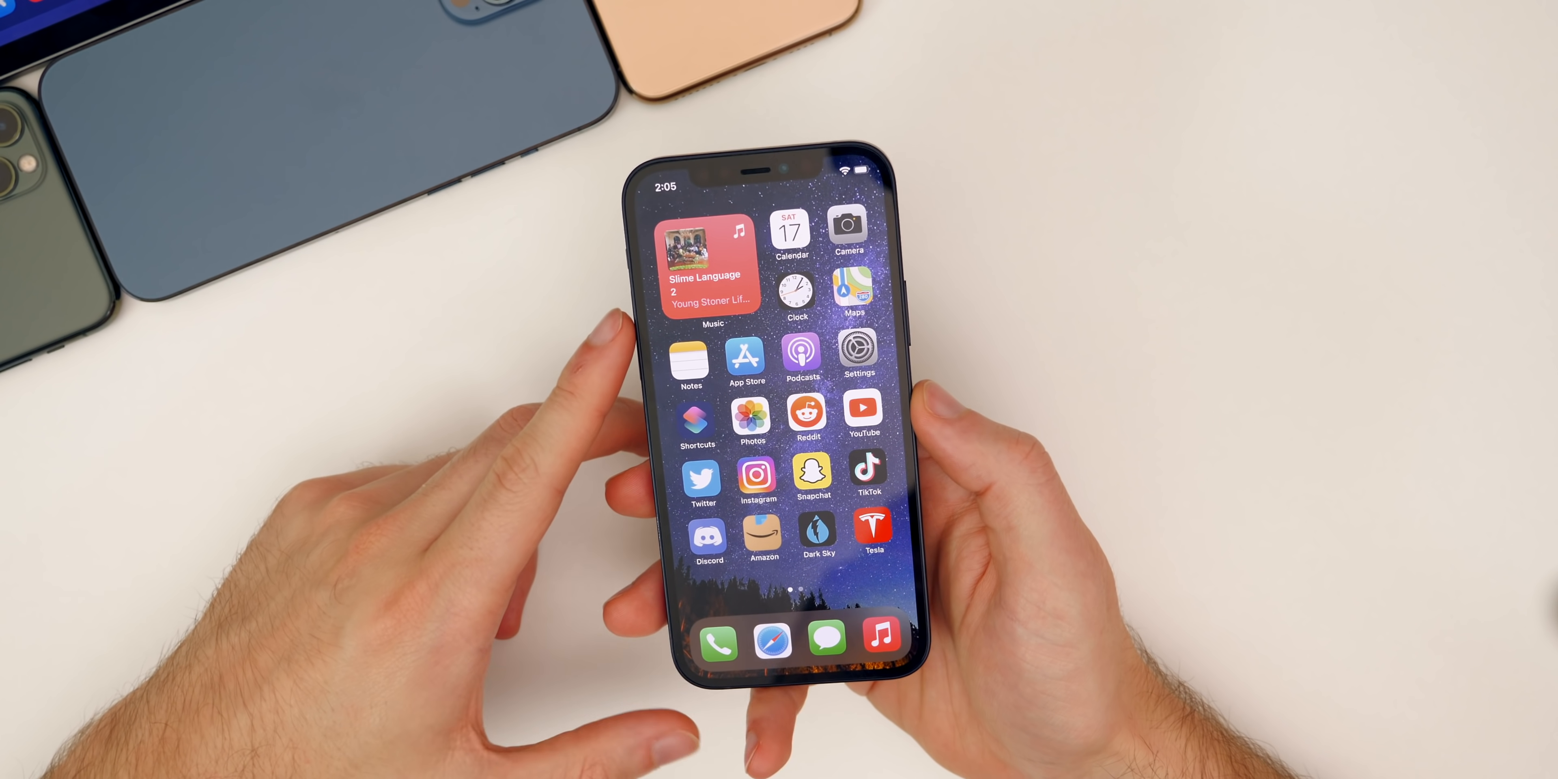
left_click(792, 233)
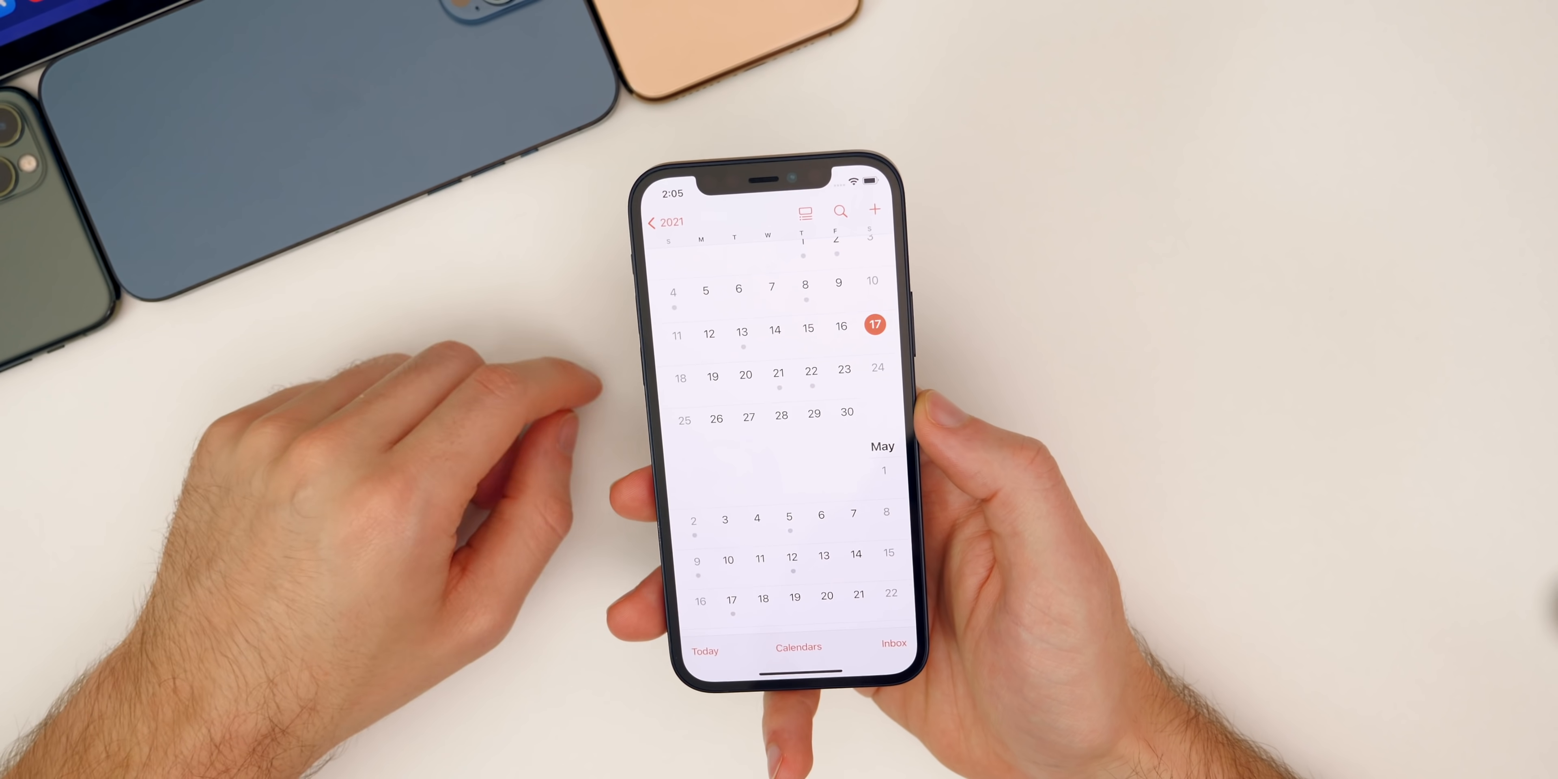